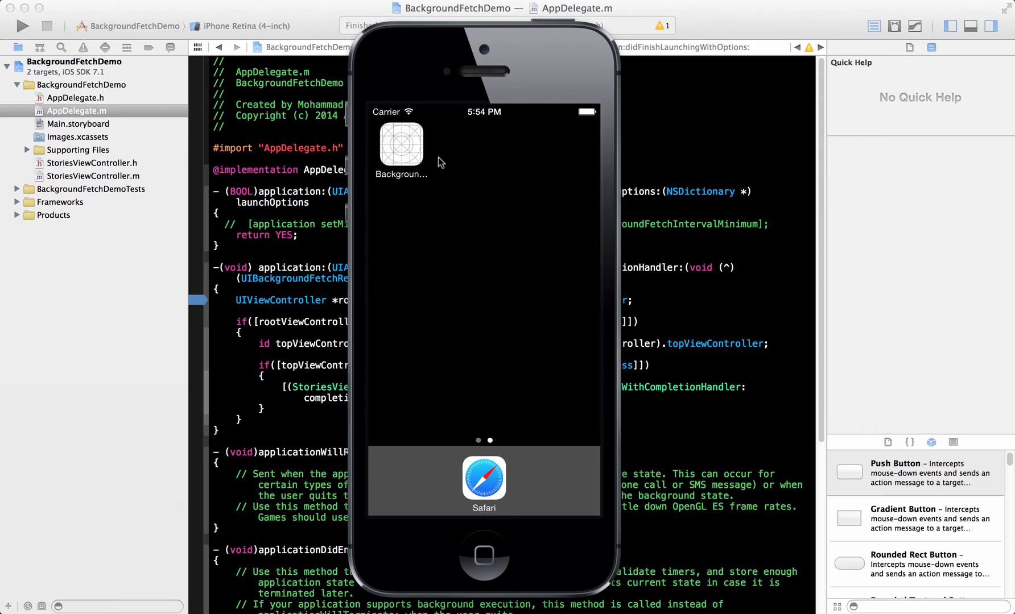
Launch the BackgroundFetchDemo app from the simulator home screen.
{"action": "left_click", "coordinate": [401, 144]}
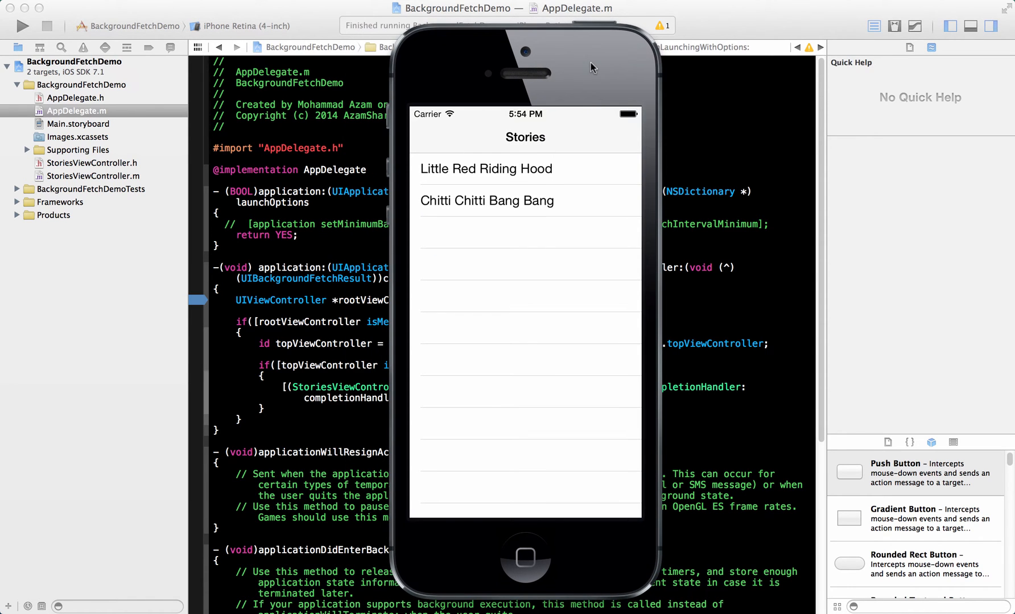
{"action": "mouse_move", "coordinate": [521, 171]}
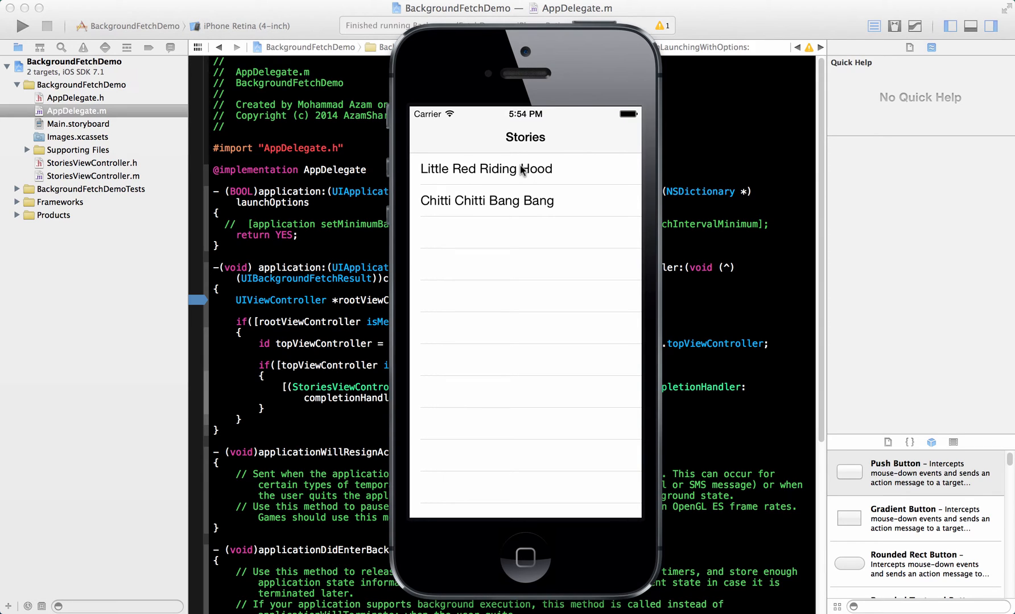
{"action": "mouse_move", "coordinate": [434, 181]}
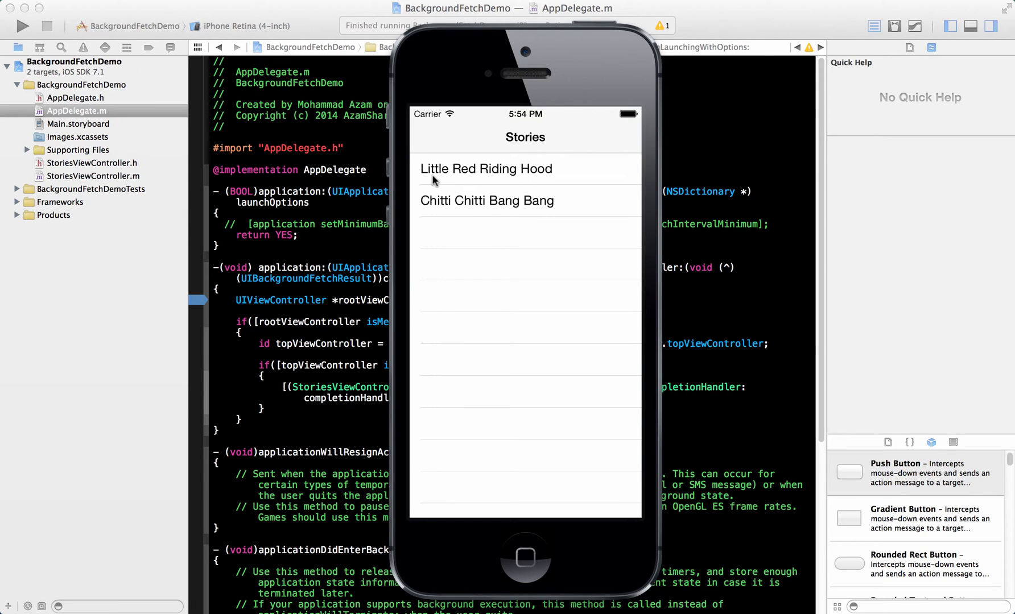
{"action": "mouse_move", "coordinate": [510, 213]}
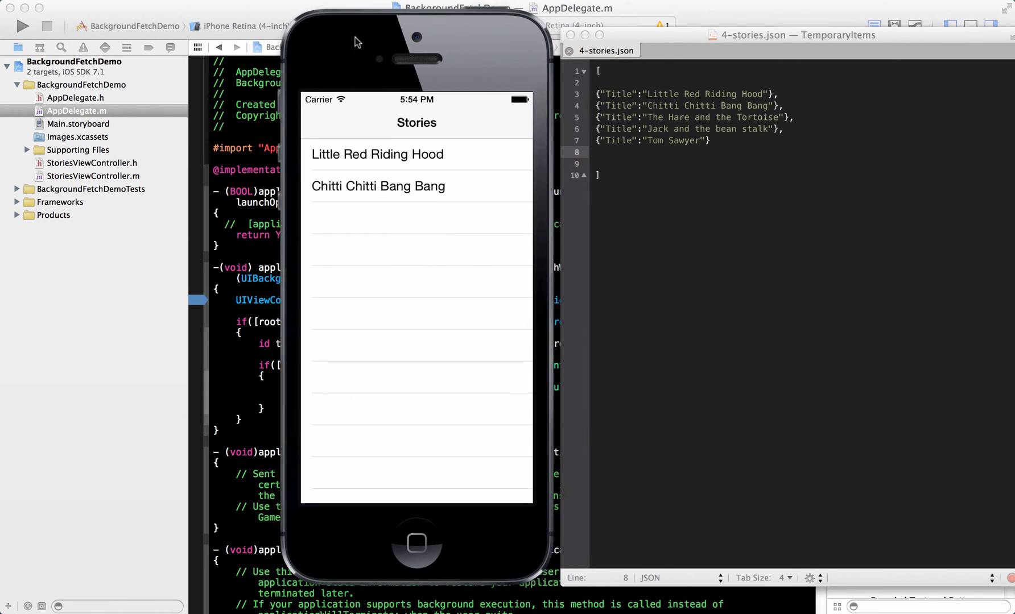
Background and relaunch the app, then trim 4-stories.json to two entries.
{"action": "left_click", "coordinate": [395, 544]}
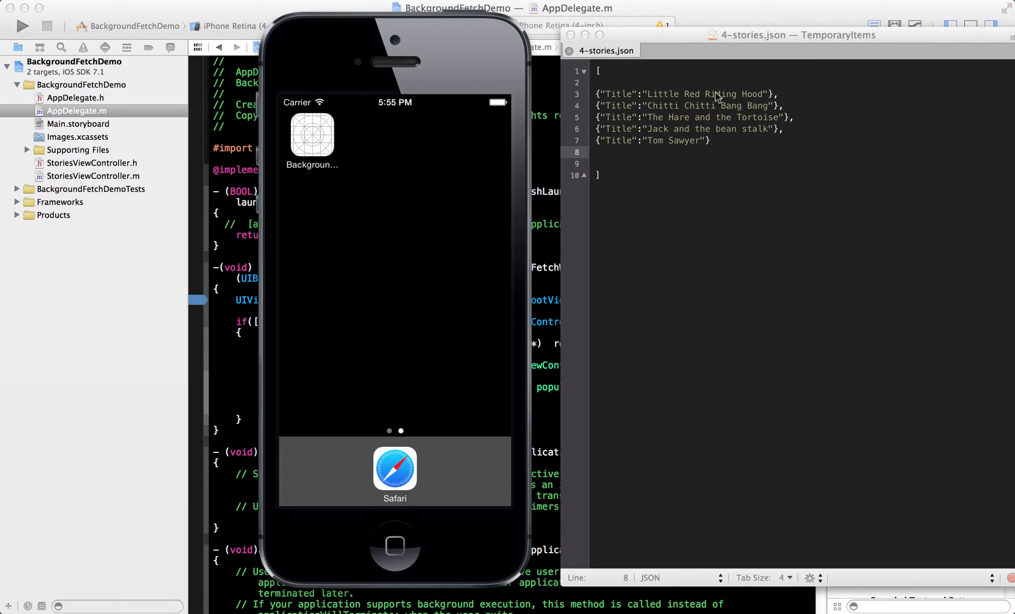
{"action": "mouse_move", "coordinate": [697, 139]}
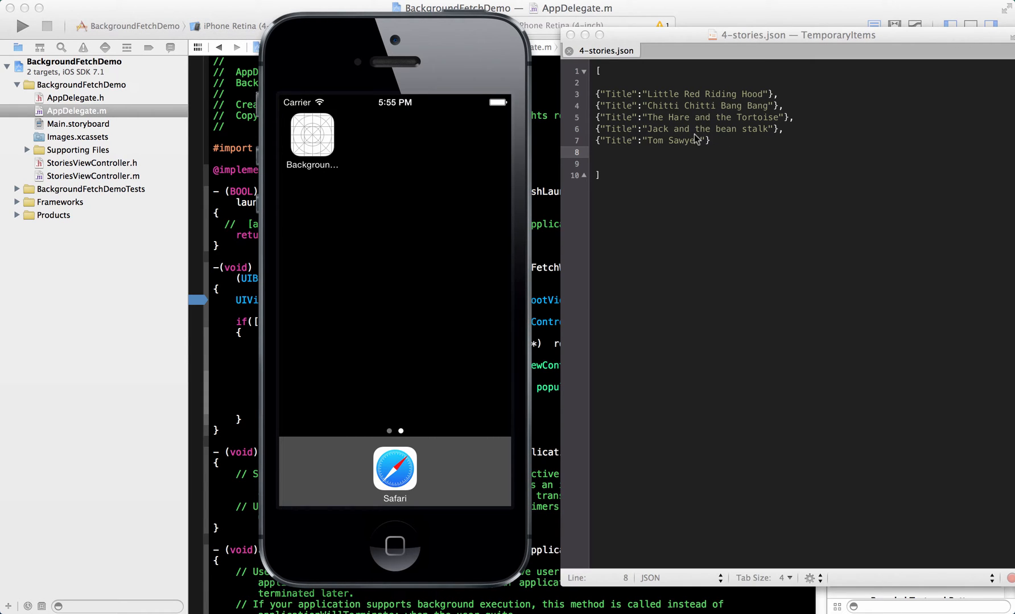
{"action": "left_click", "coordinate": [312, 133]}
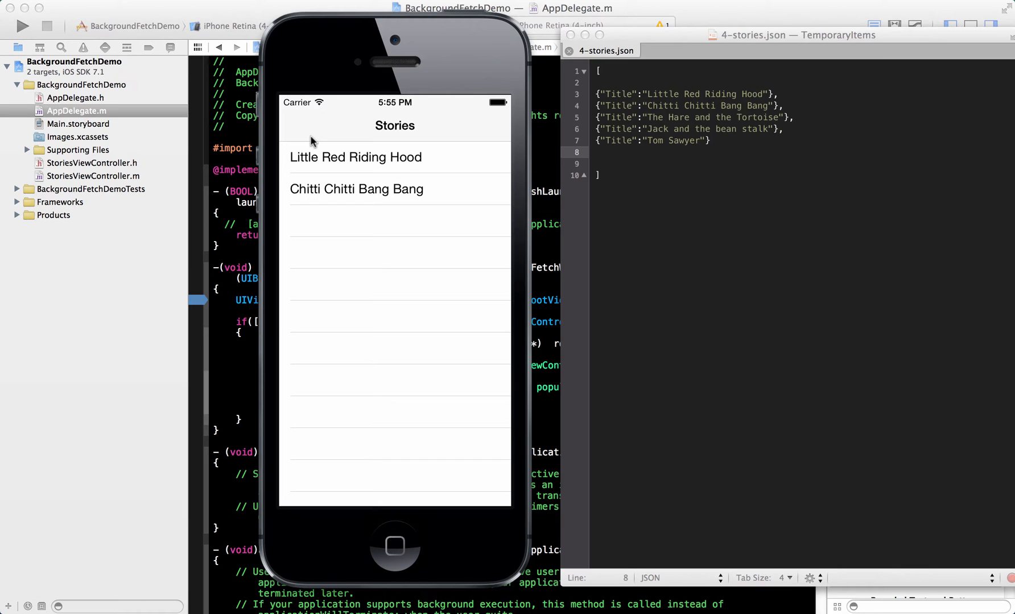
{"action": "mouse_move", "coordinate": [379, 160]}
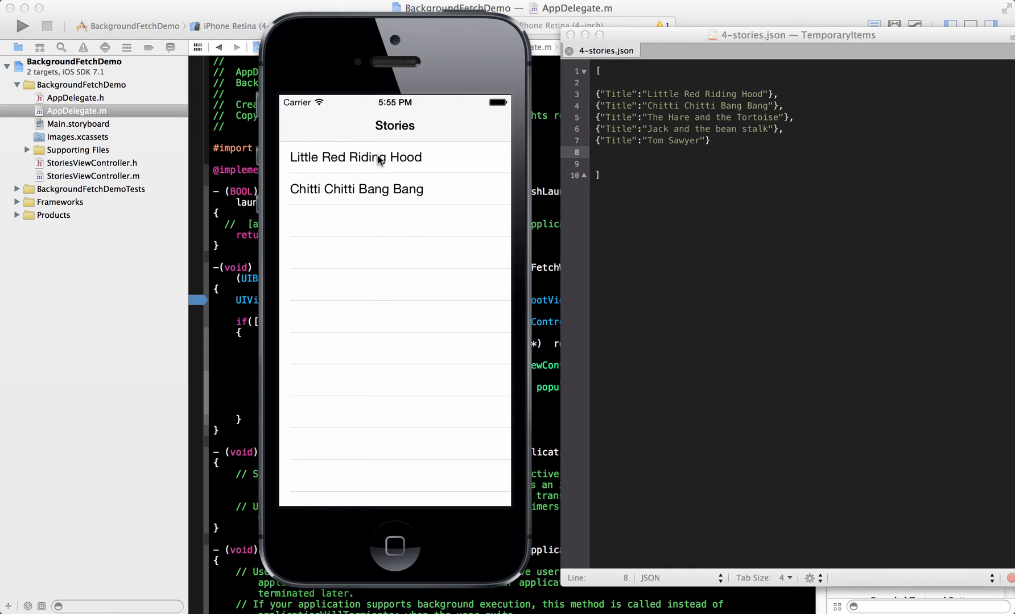
{"action": "mouse_move", "coordinate": [388, 243]}
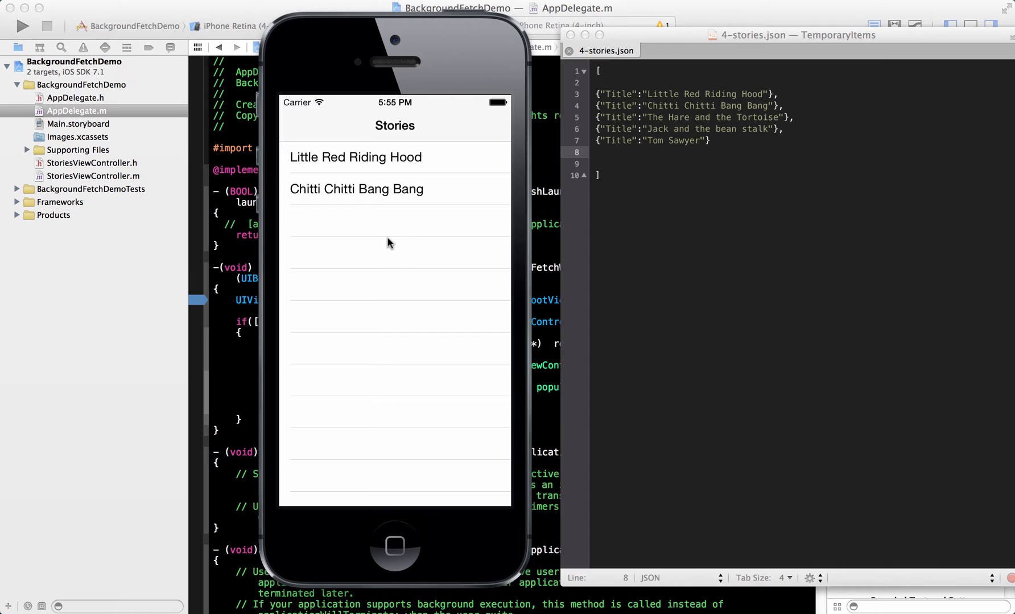
{"action": "mouse_move", "coordinate": [434, 220]}
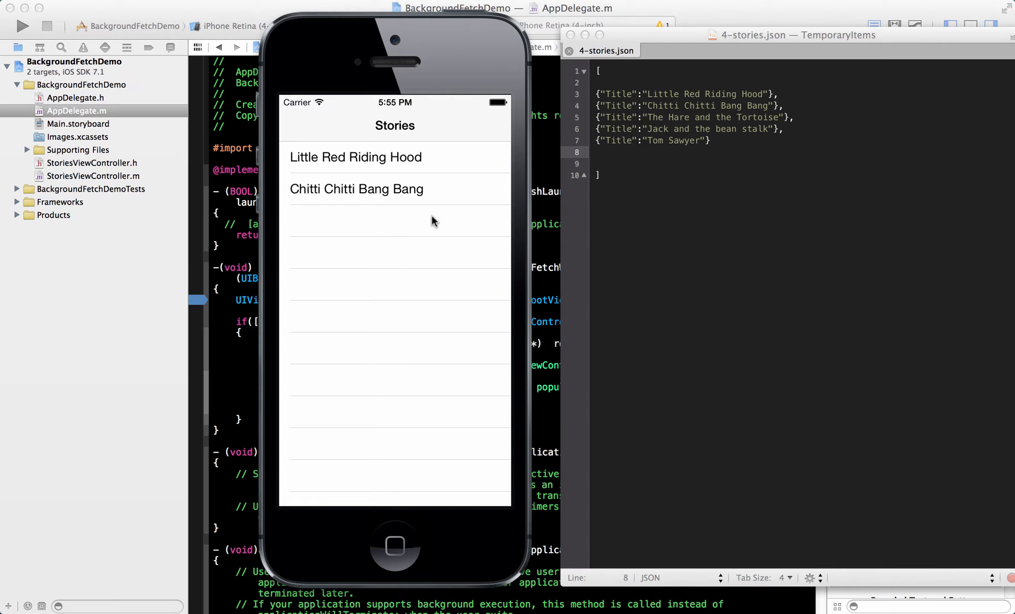
{"action": "mouse_move", "coordinate": [409, 224]}
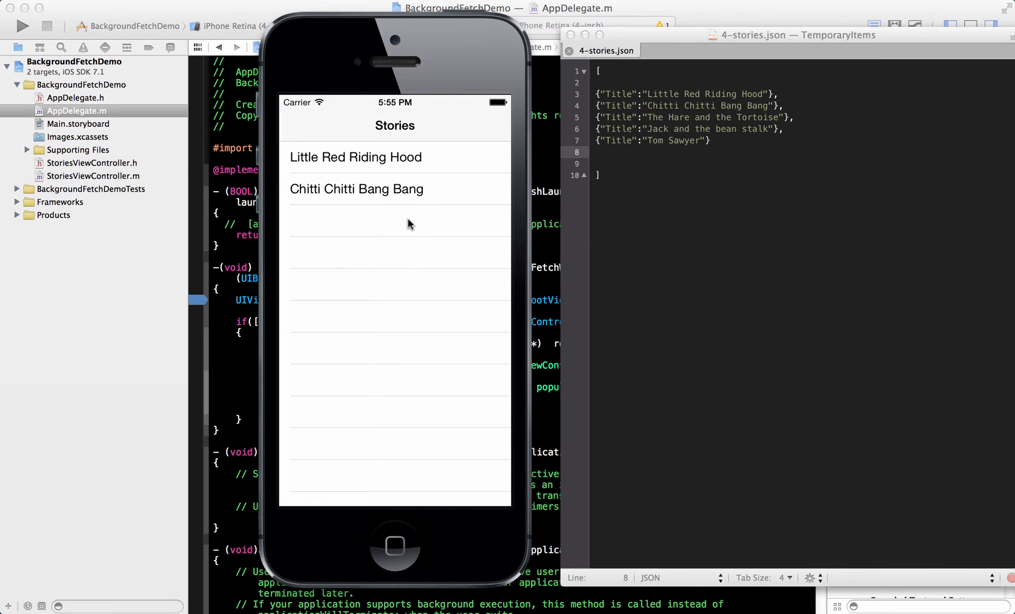
{"action": "mouse_move", "coordinate": [411, 225]}
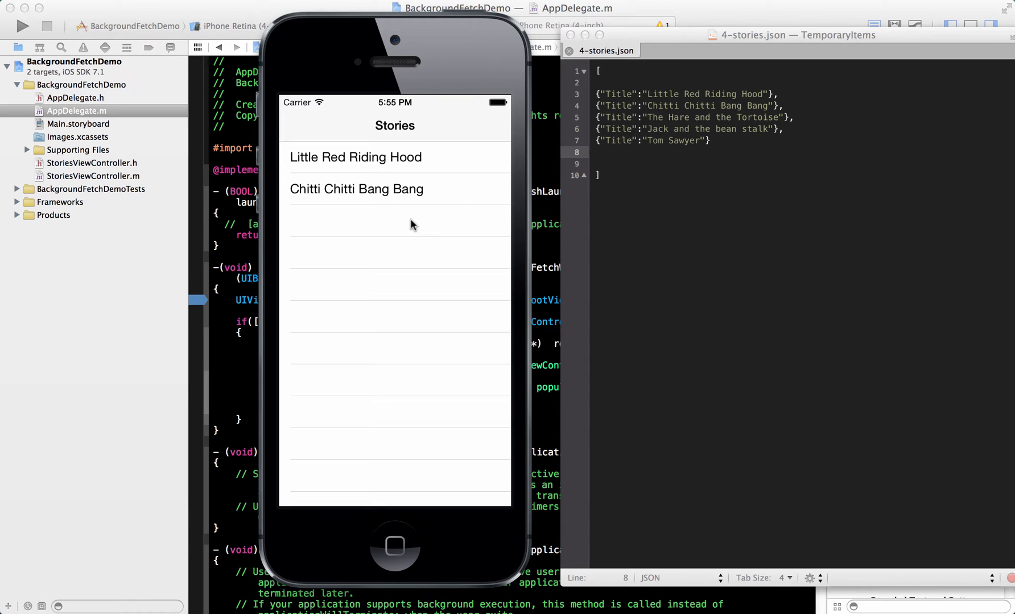
{"action": "left_click", "coordinate": [675, 153]}
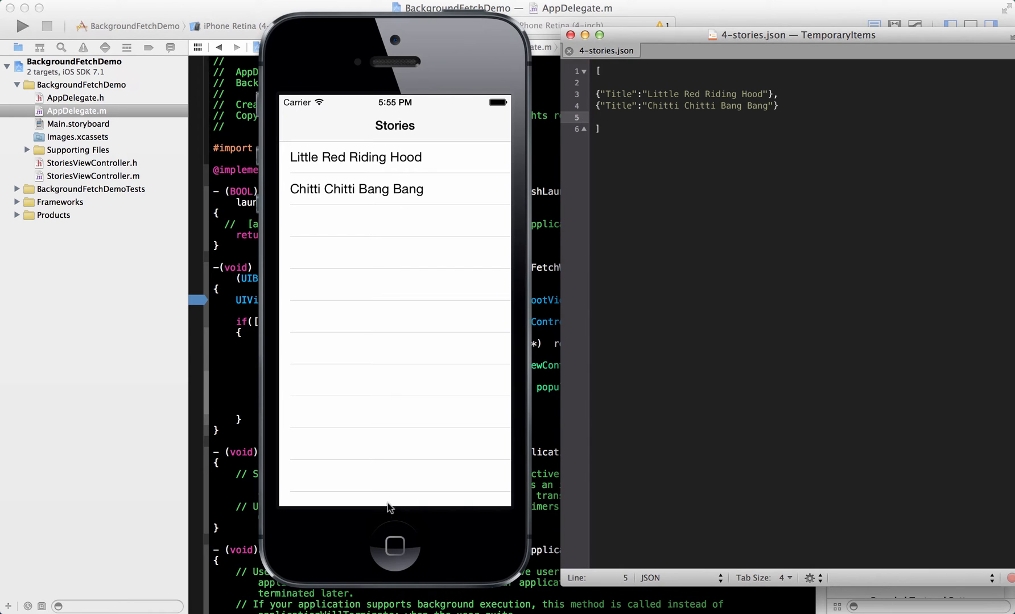
Return the simulator to its home screen, backgrounding the app.
{"action": "left_click", "coordinate": [393, 546]}
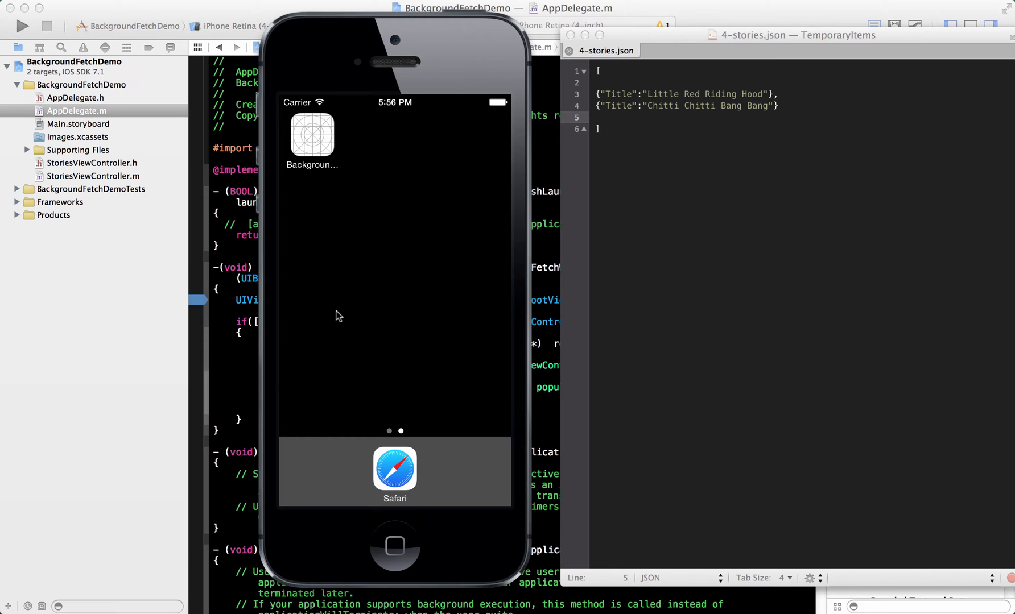
{"action": "mouse_move", "coordinate": [295, 328]}
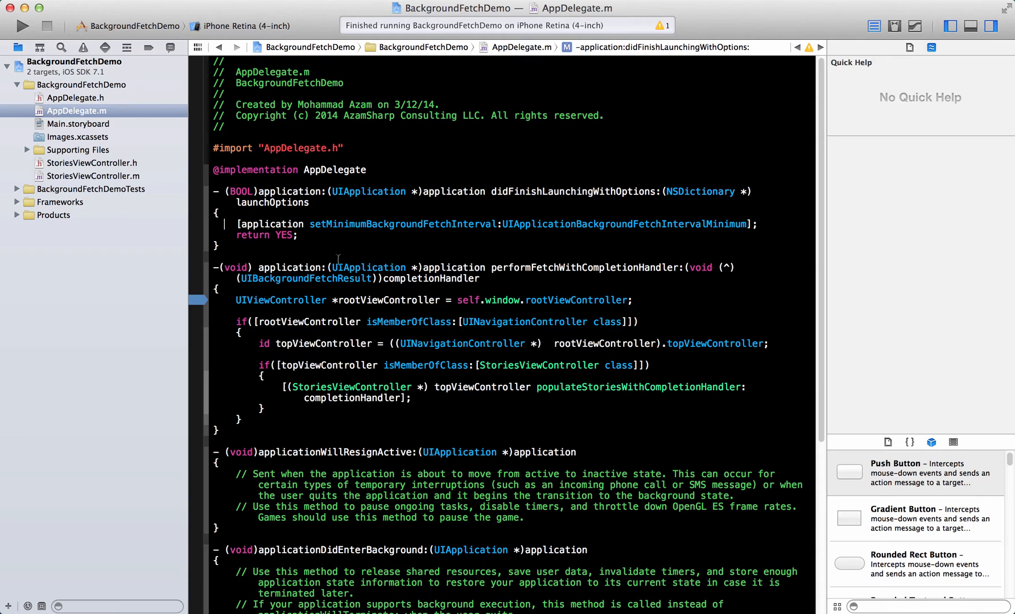
{"action": "double_click", "coordinate": [401, 224]}
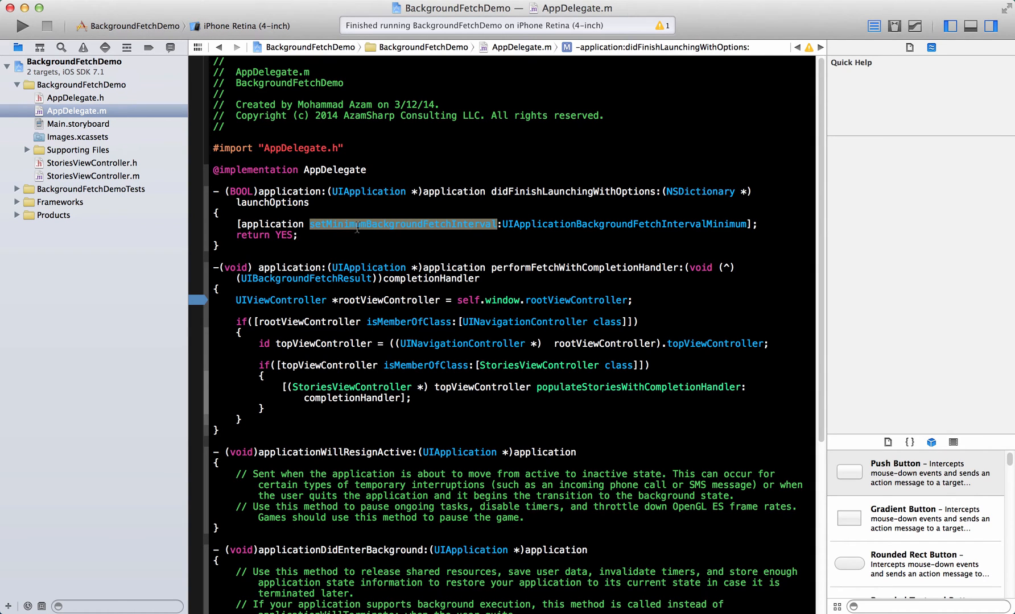
{"action": "left_click", "coordinate": [311, 235]}
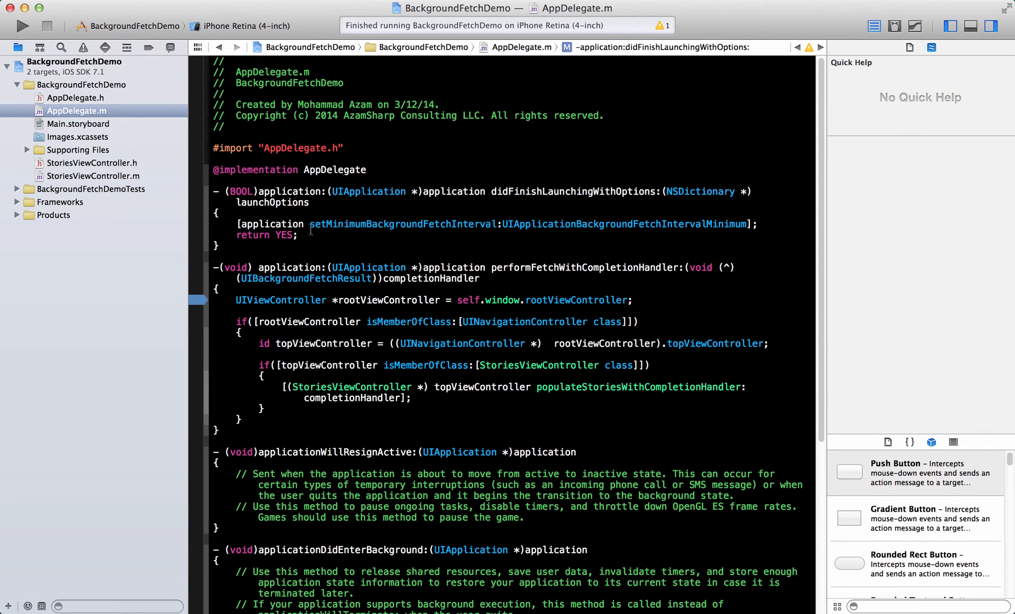
{"action": "double_click", "coordinate": [271, 224]}
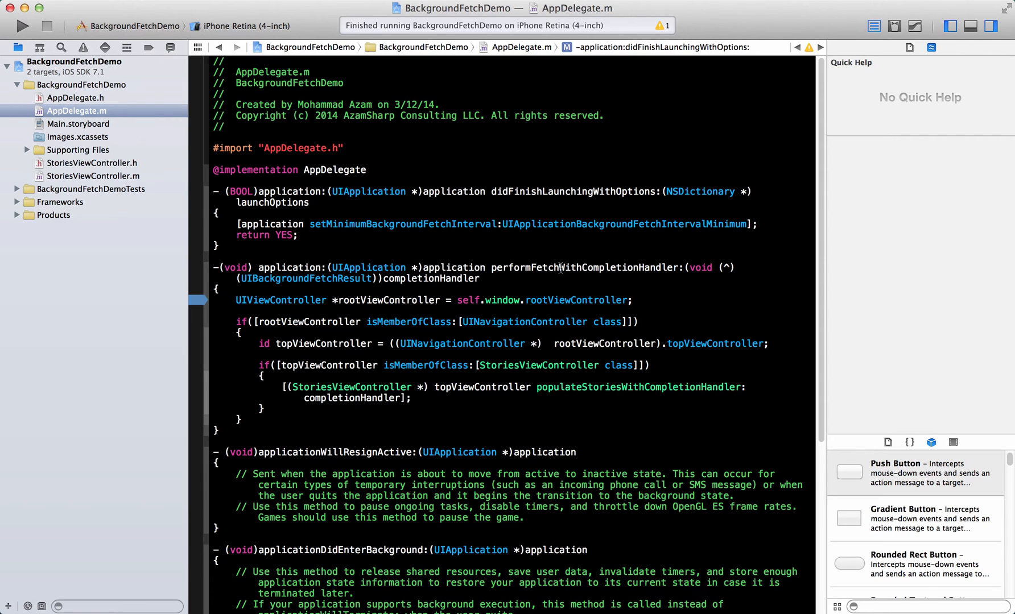
Look up help for StoriesViewController and populateStoriesWithCompletionHandler in AppDelegate.m.
{"action": "left_click", "coordinate": [583, 267]}
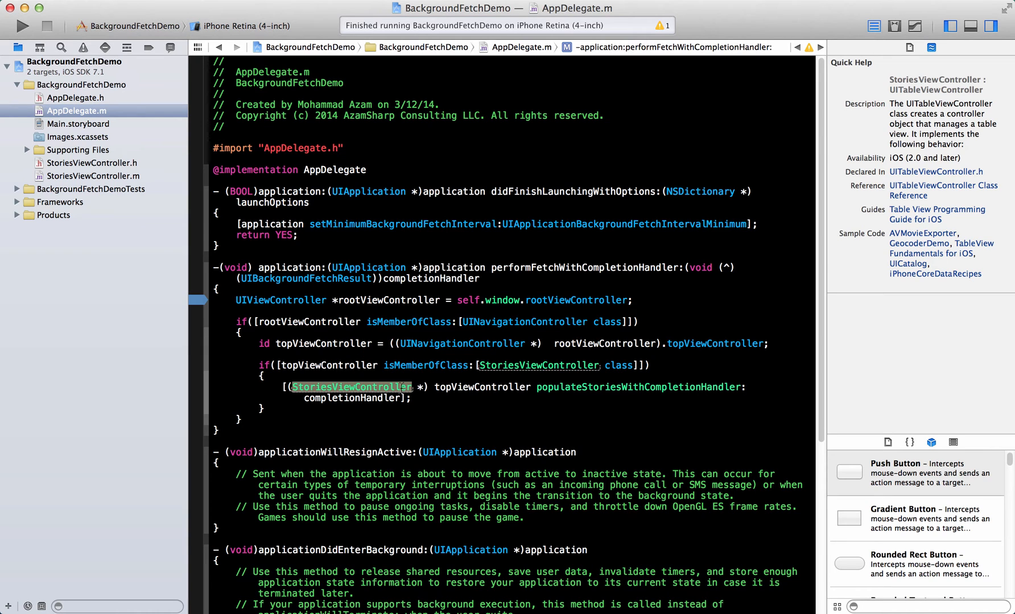
{"action": "mouse_move", "coordinate": [546, 386]}
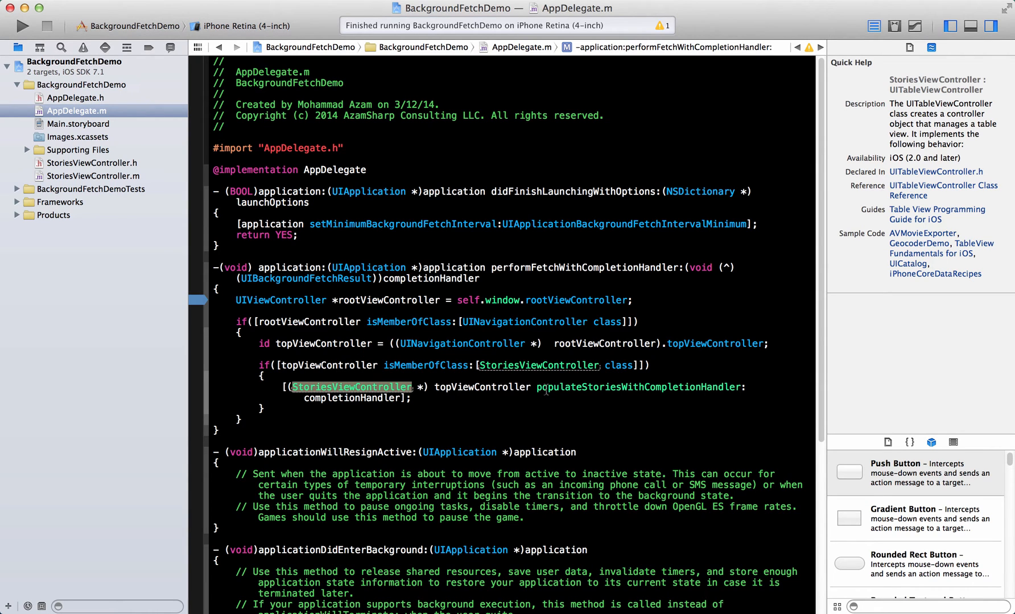
{"action": "mouse_move", "coordinate": [443, 372]}
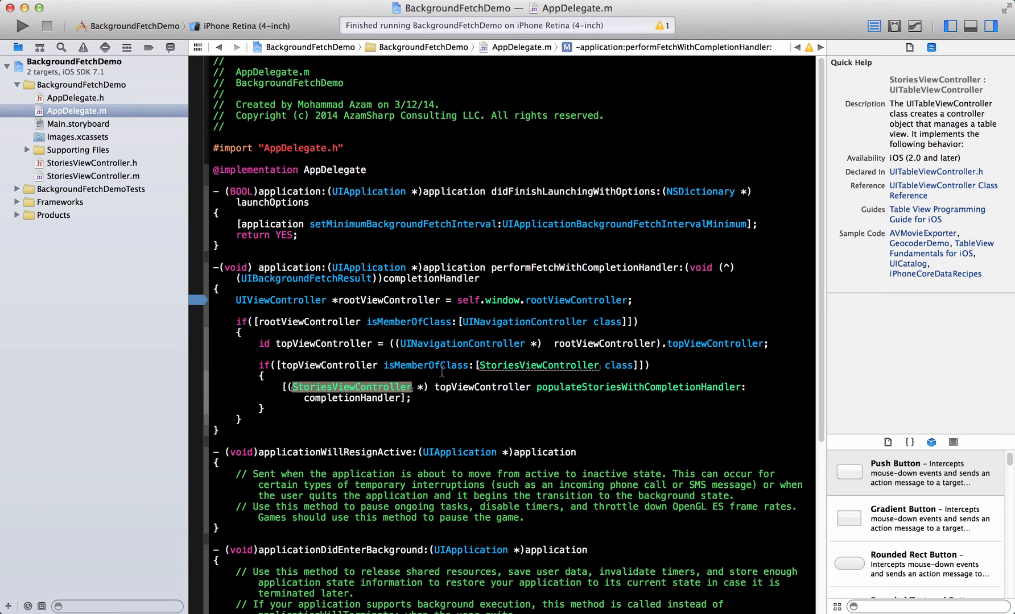
{"action": "mouse_move", "coordinate": [572, 386]}
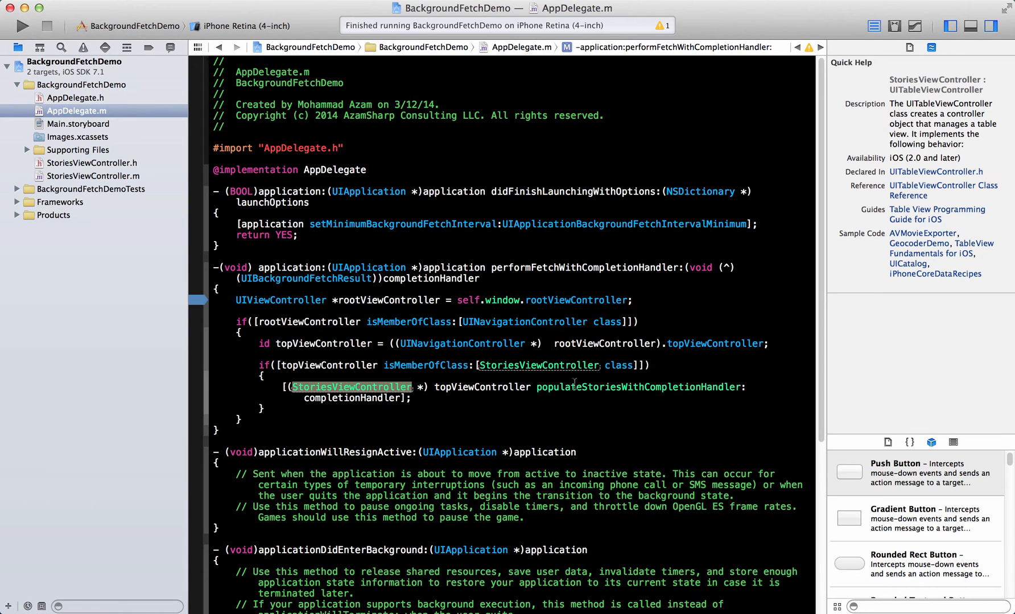
{"action": "left_click", "coordinate": [637, 387]}
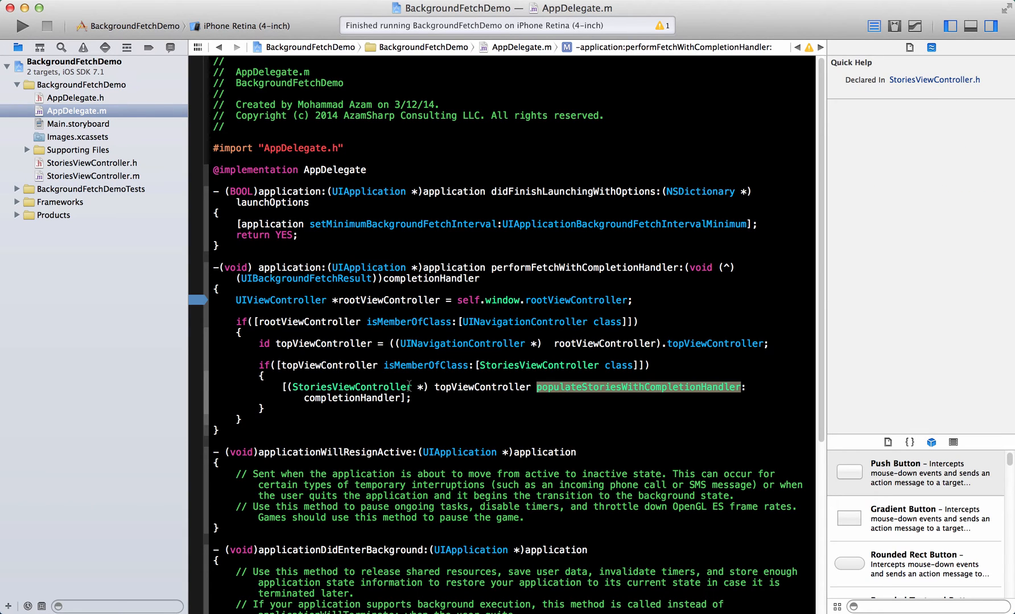
{"action": "left_click", "coordinate": [350, 386]}
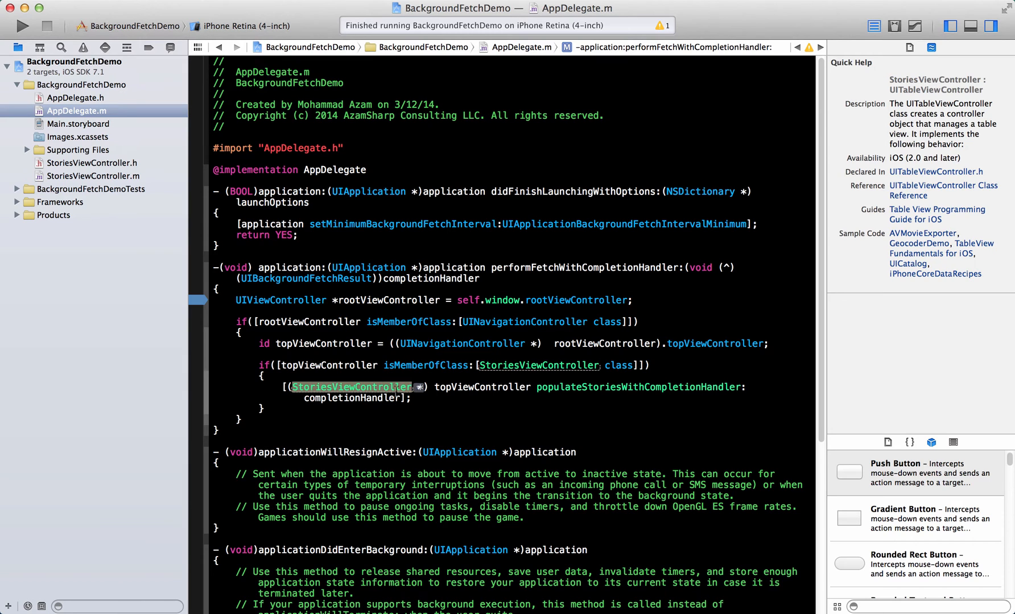
{"action": "left_click", "coordinate": [416, 398]}
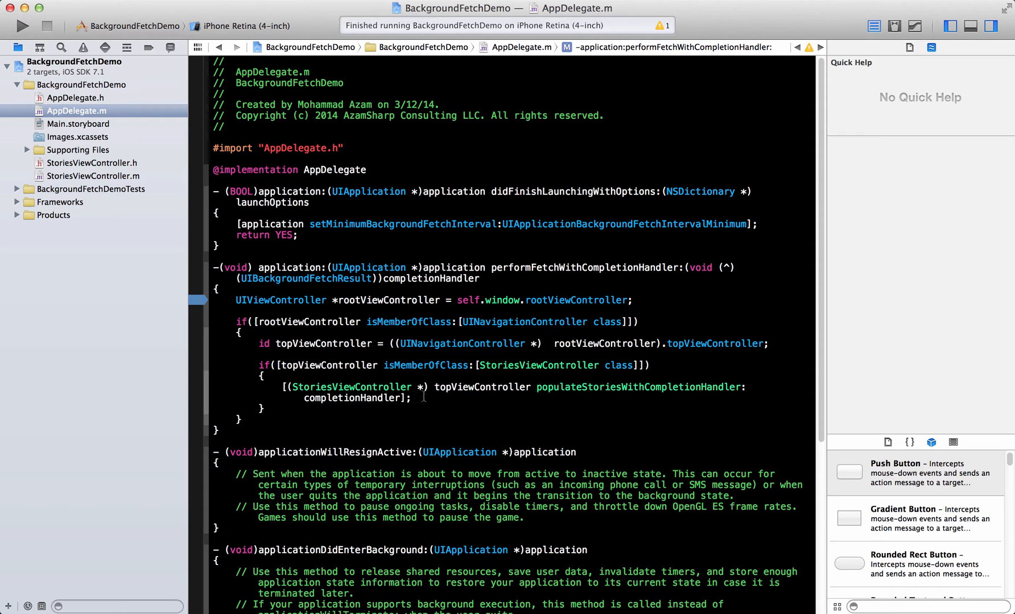
{"action": "mouse_move", "coordinate": [595, 606]}
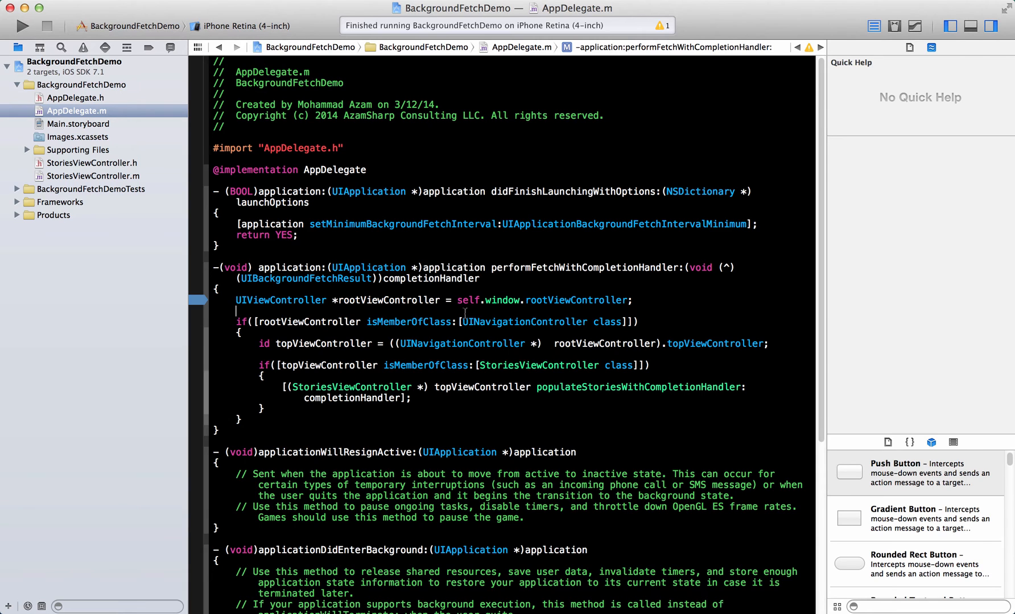
Run the app in the simulator and send it to the background.
{"action": "left_click", "coordinate": [22, 26]}
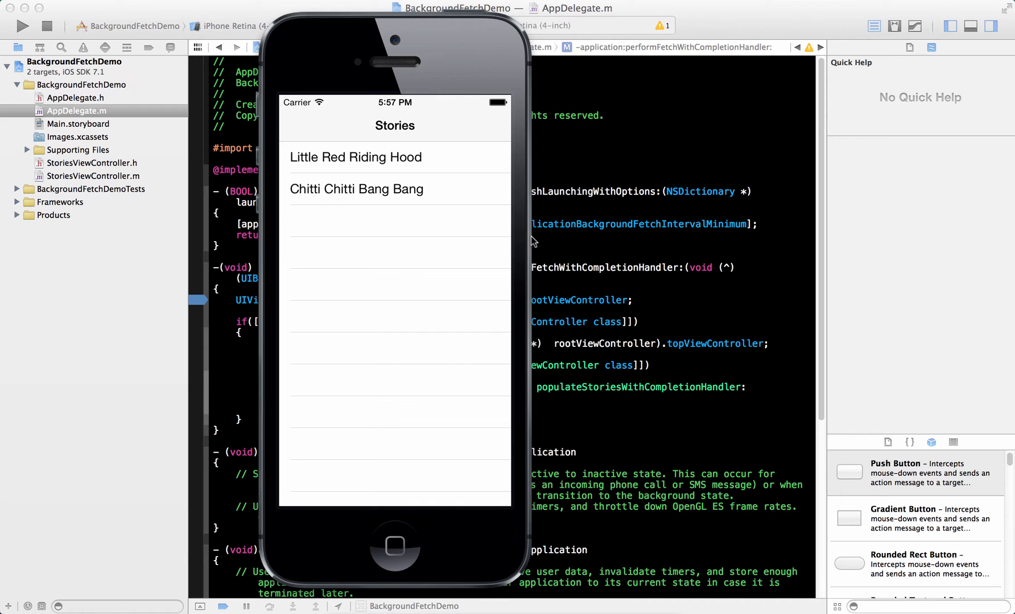
{"action": "mouse_move", "coordinate": [561, 288]}
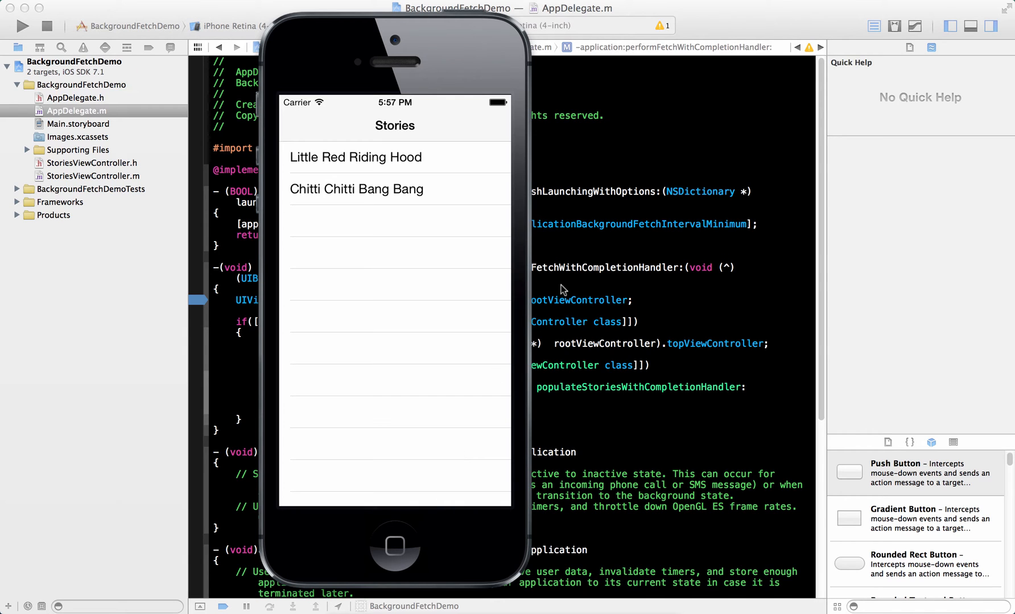
{"action": "mouse_move", "coordinate": [398, 555]}
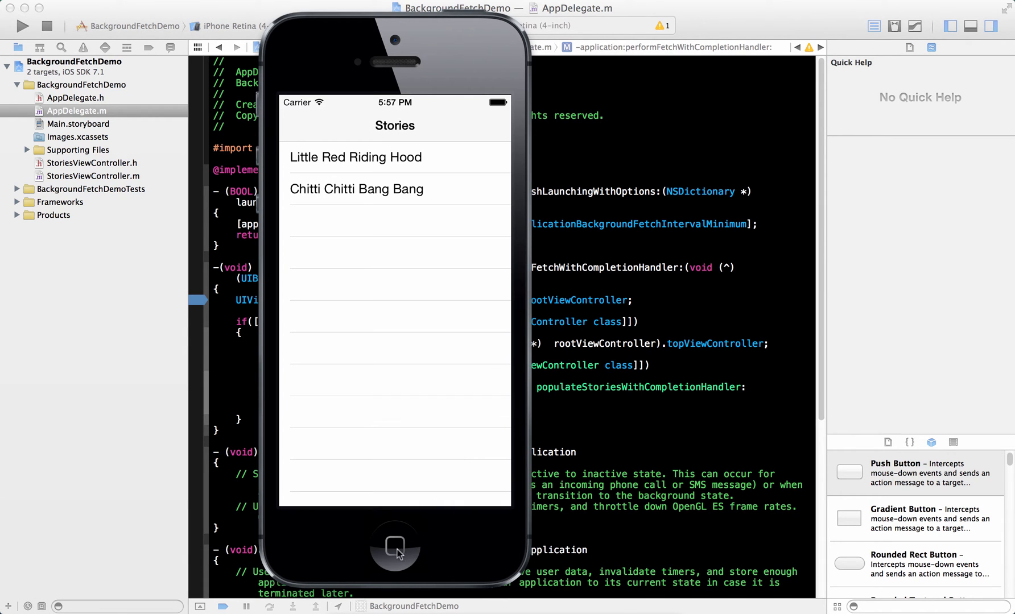
{"action": "left_click", "coordinate": [393, 547]}
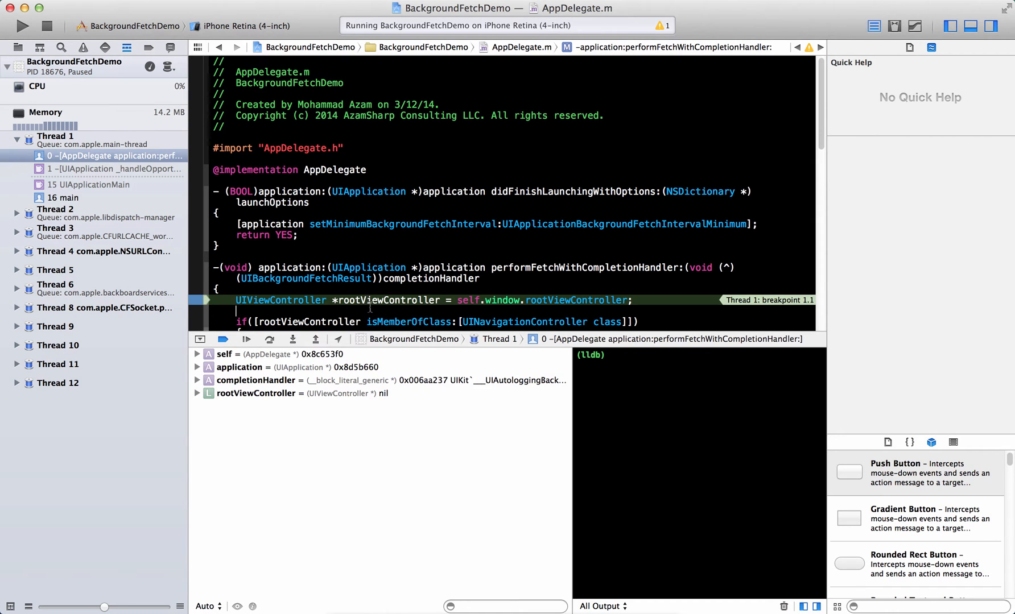
{"action": "mouse_move", "coordinate": [387, 300]}
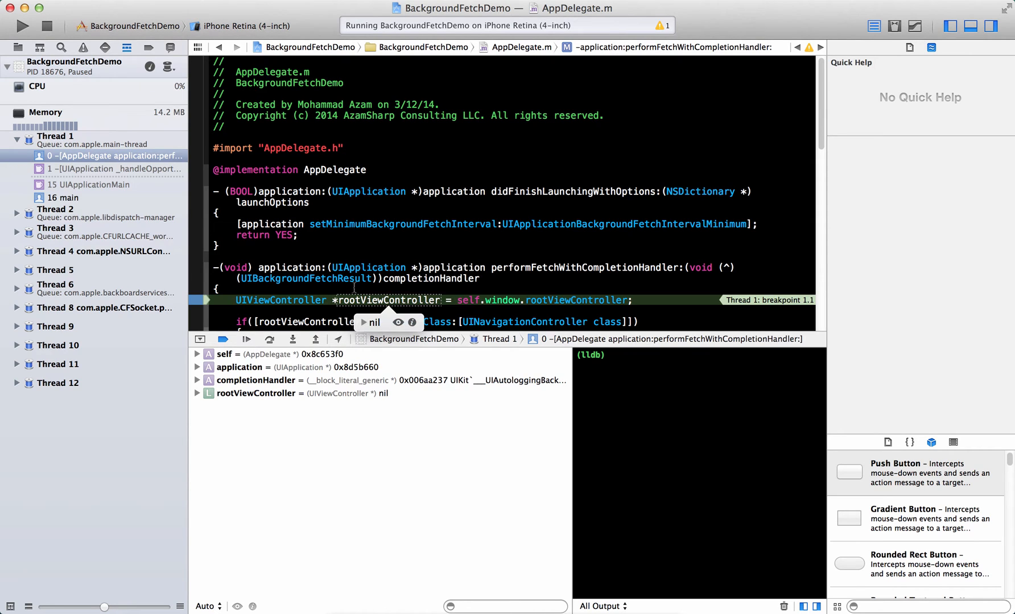
Step over the rootViewController line, resume execution and reopen the app.
{"action": "left_click", "coordinate": [245, 339]}
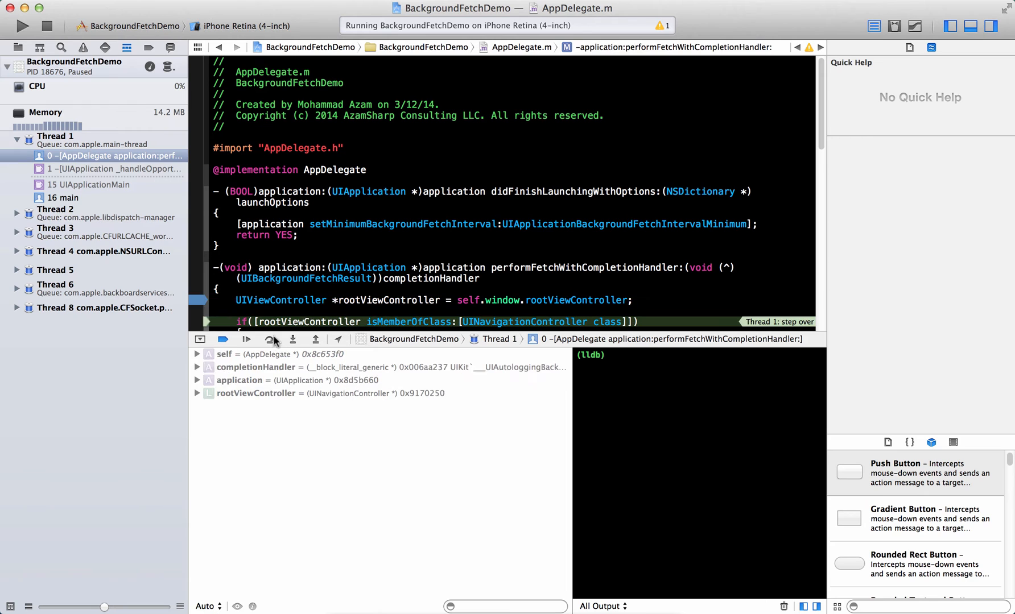
{"action": "left_click", "coordinate": [584, 267]}
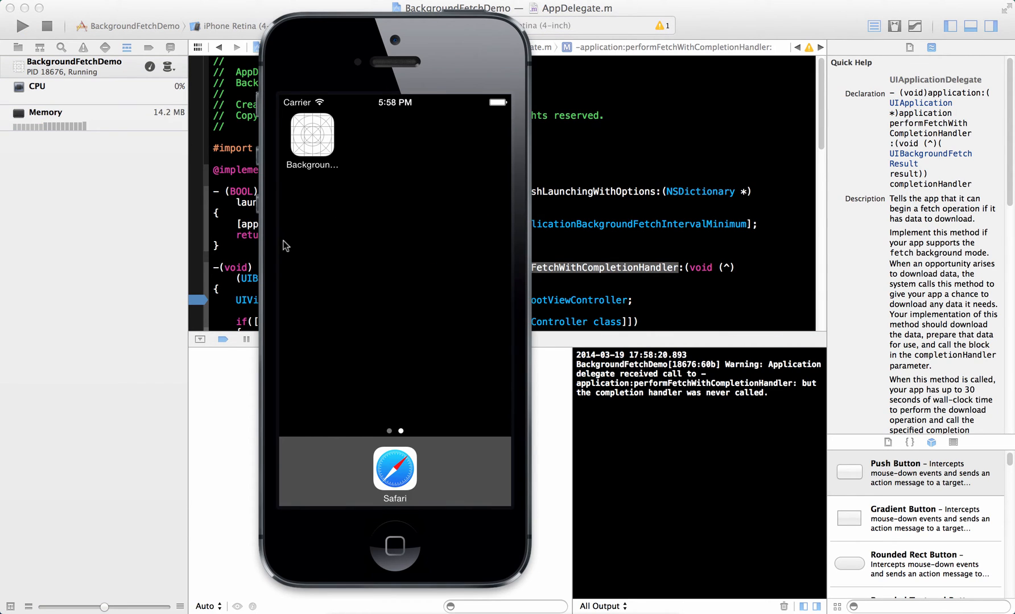
{"action": "left_click", "coordinate": [312, 134]}
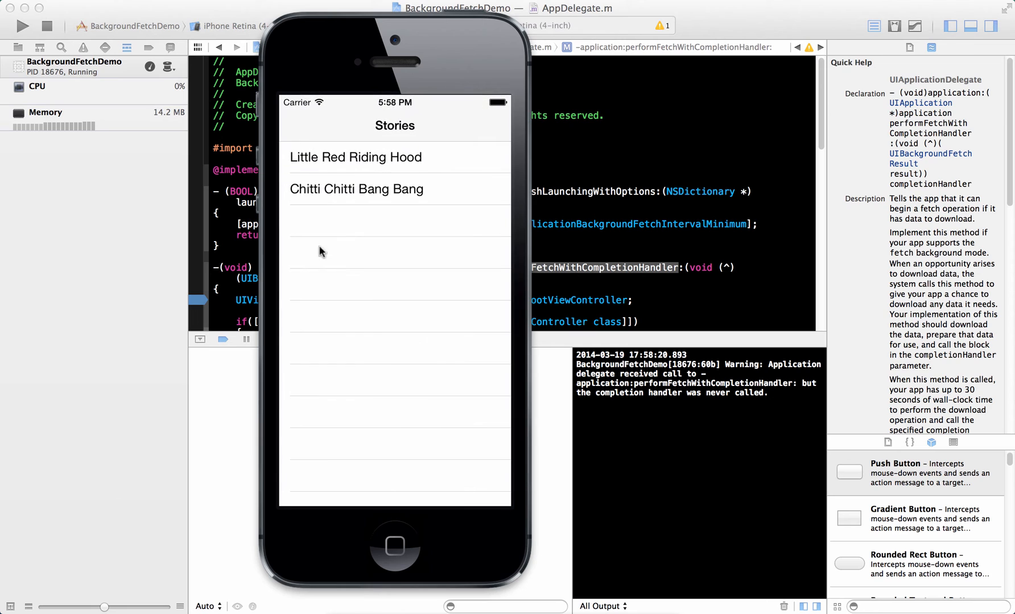
{"action": "mouse_move", "coordinate": [344, 245]}
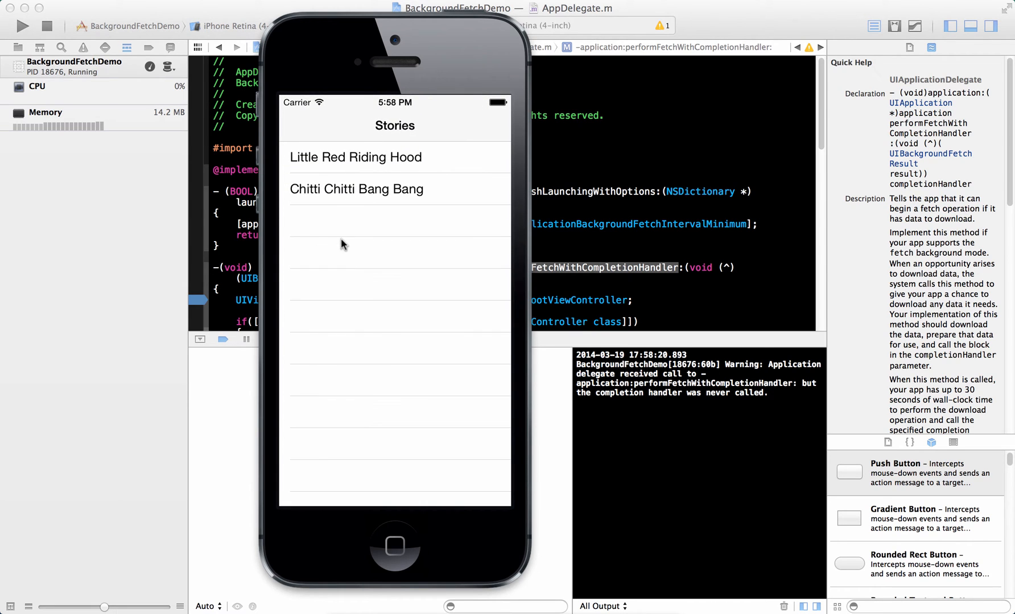
{"action": "mouse_move", "coordinate": [558, 250]}
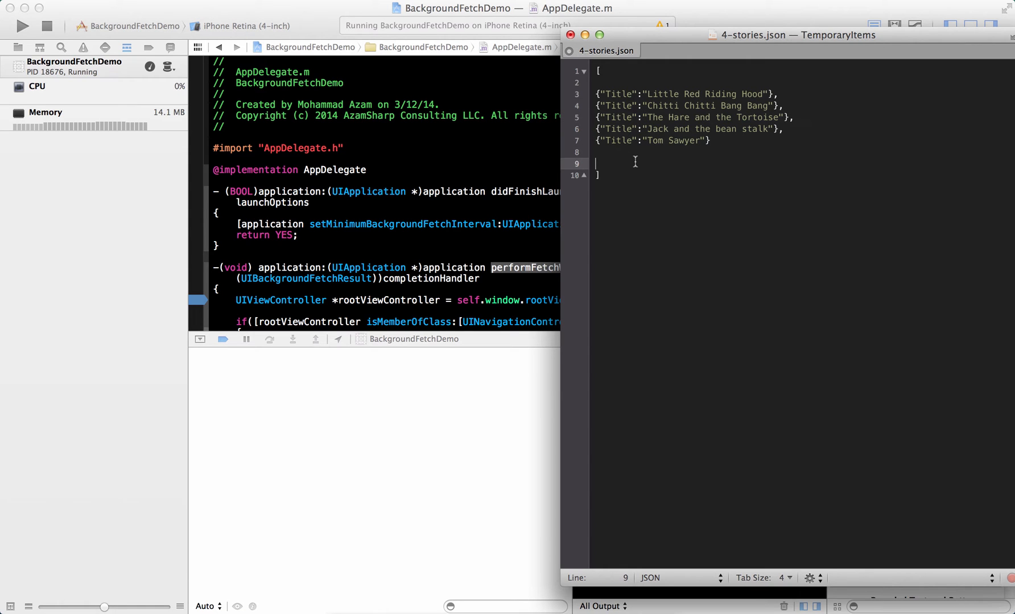
{"action": "mouse_move", "coordinate": [517, 237]}
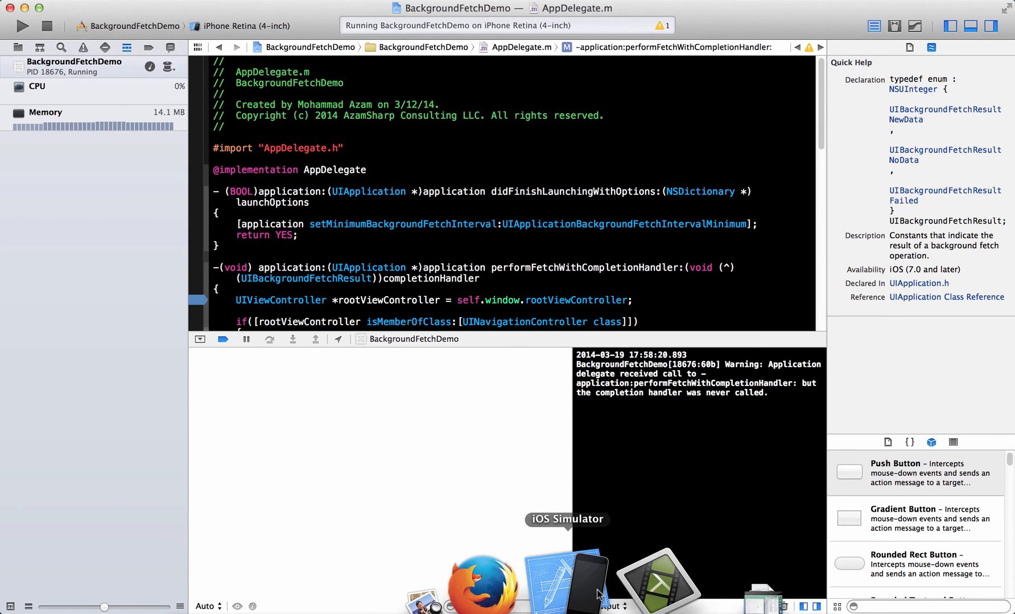
Trigger Simulate Background Fetch from the Debug menu.
{"action": "left_click", "coordinate": [566, 575]}
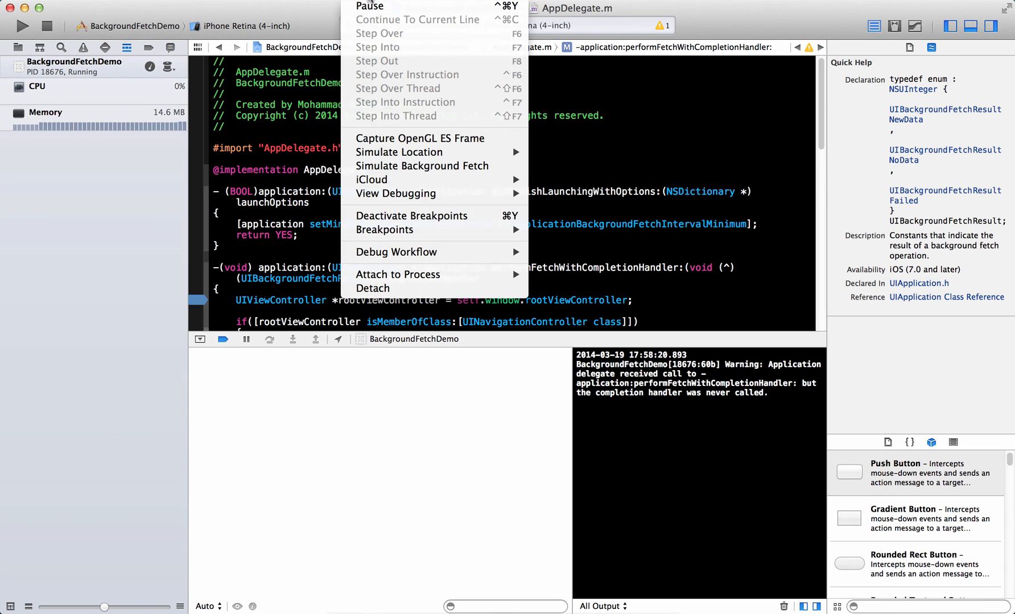
{"action": "left_click", "coordinate": [369, 6]}
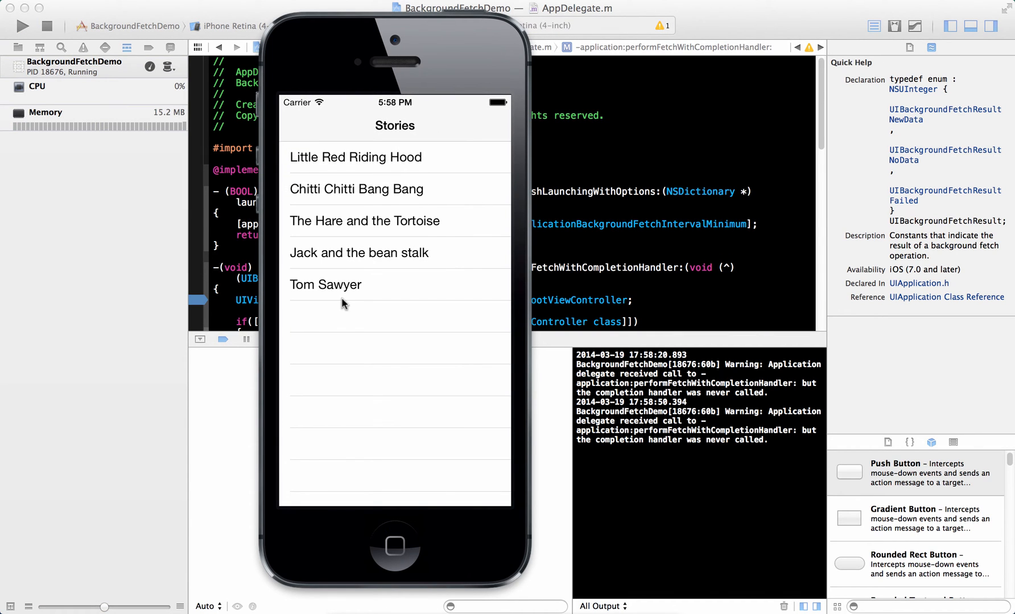
{"action": "mouse_move", "coordinate": [384, 231]}
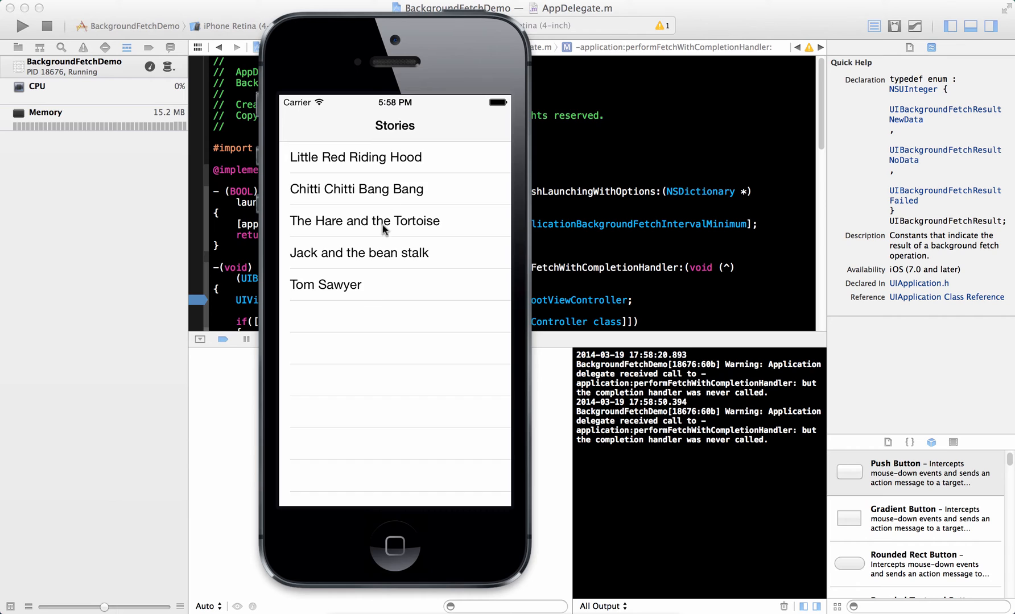
{"action": "mouse_move", "coordinate": [368, 270]}
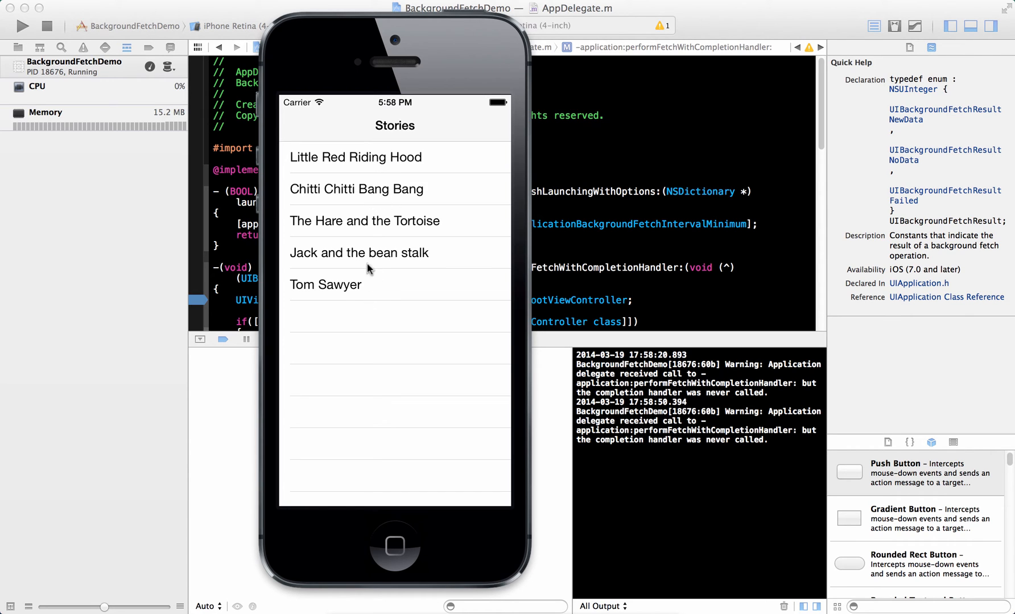
{"action": "mouse_move", "coordinate": [372, 279]}
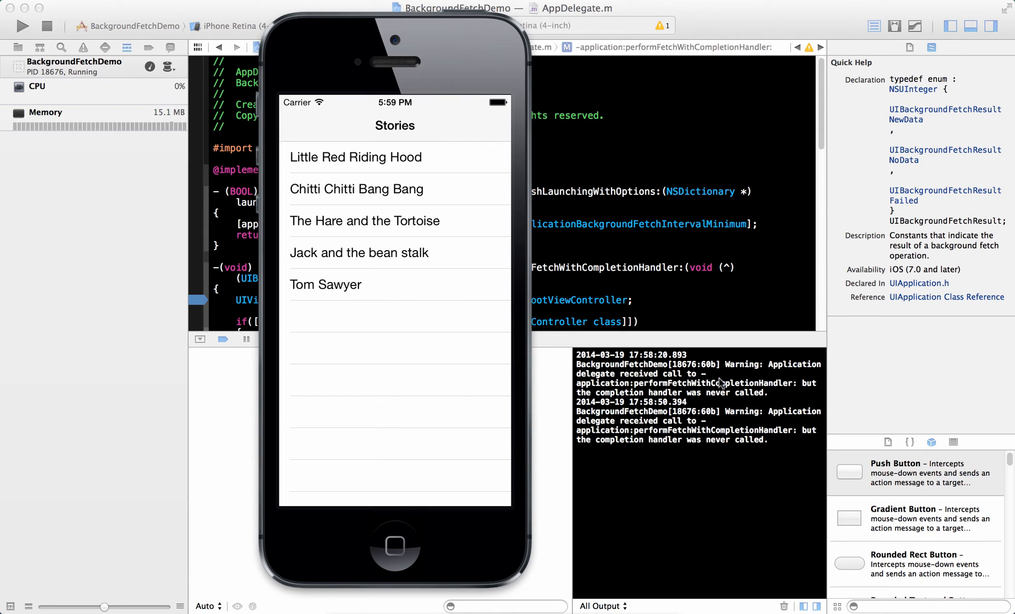
{"action": "mouse_move", "coordinate": [646, 393]}
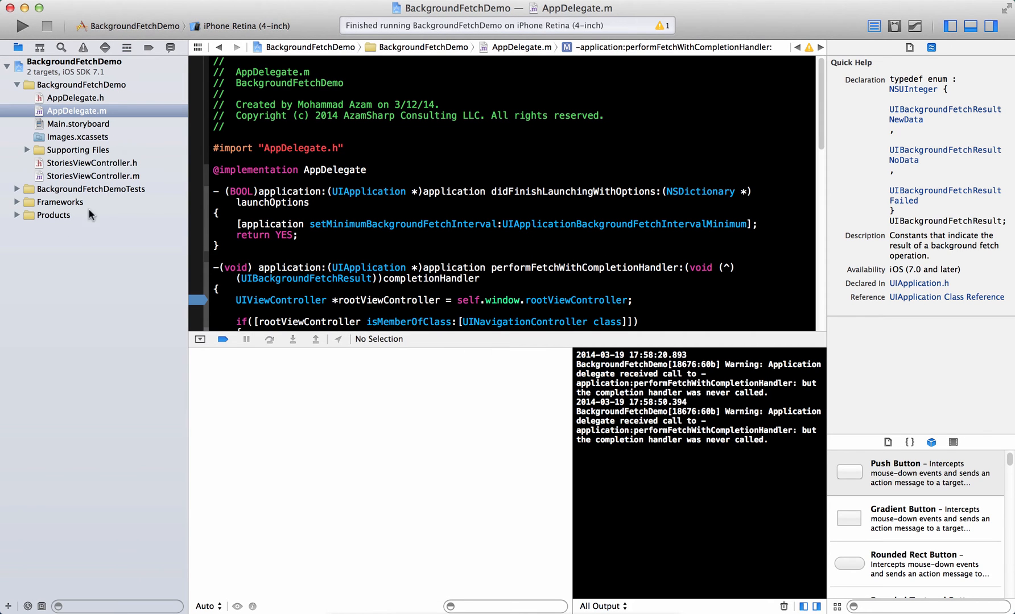
Add an empty line after the table refresh block in StoriesViewController.m.
{"action": "left_click", "coordinate": [92, 176]}
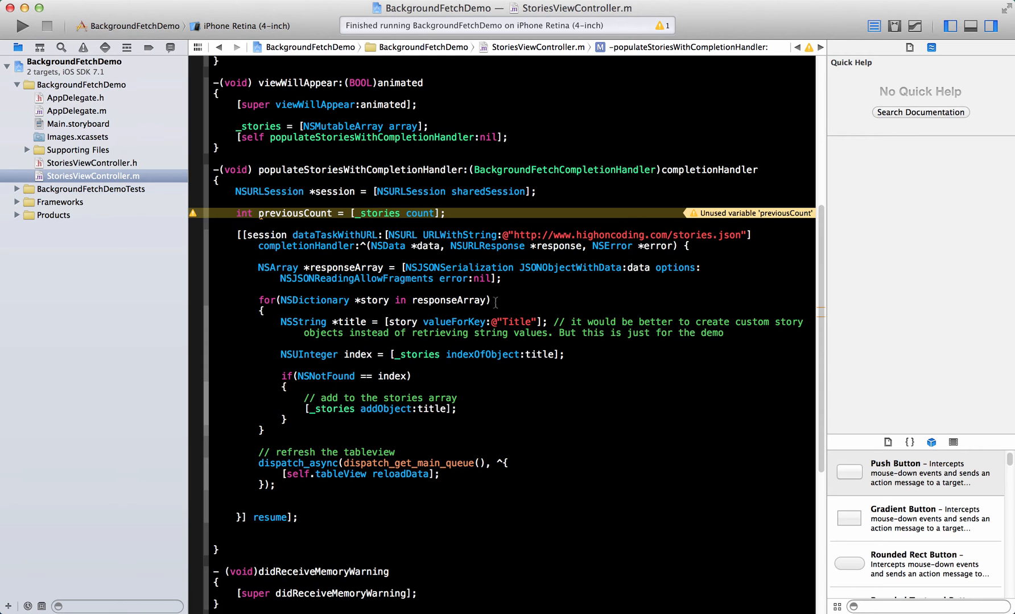
{"action": "left_click", "coordinate": [491, 300]}
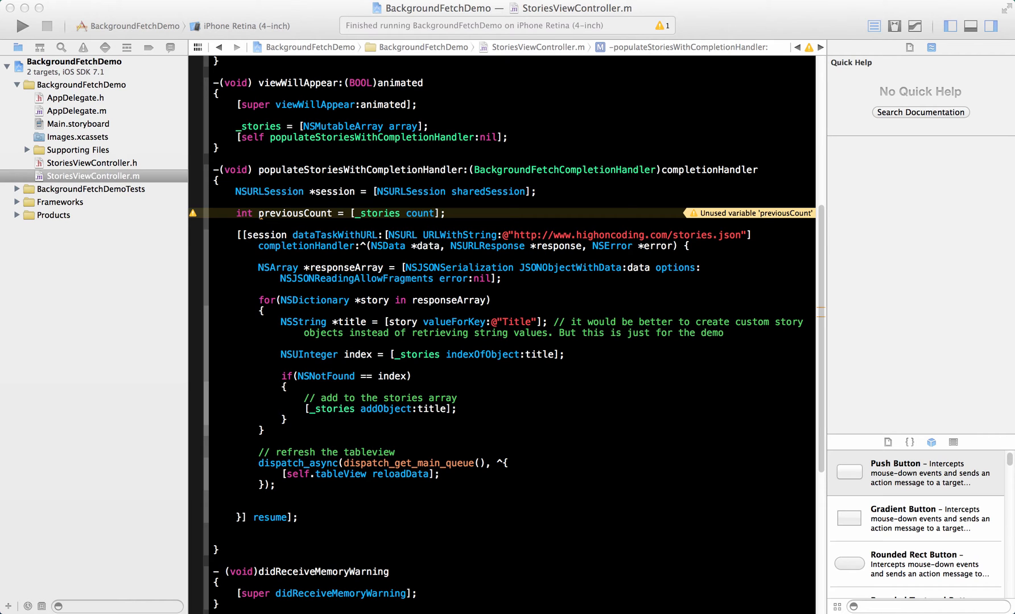
{"action": "mouse_move", "coordinate": [281, 490]}
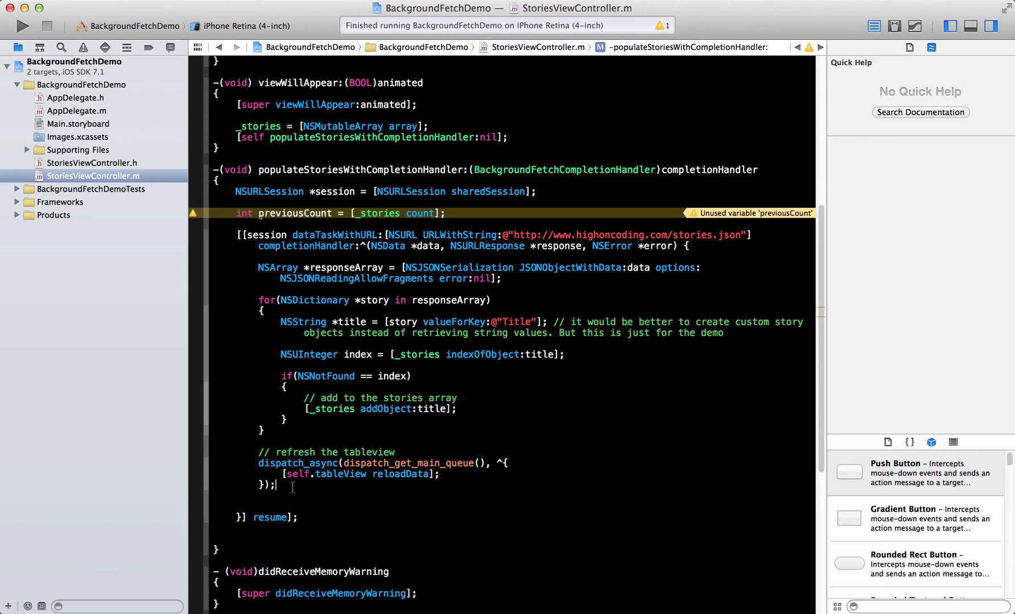
{"action": "key", "text": "return"}
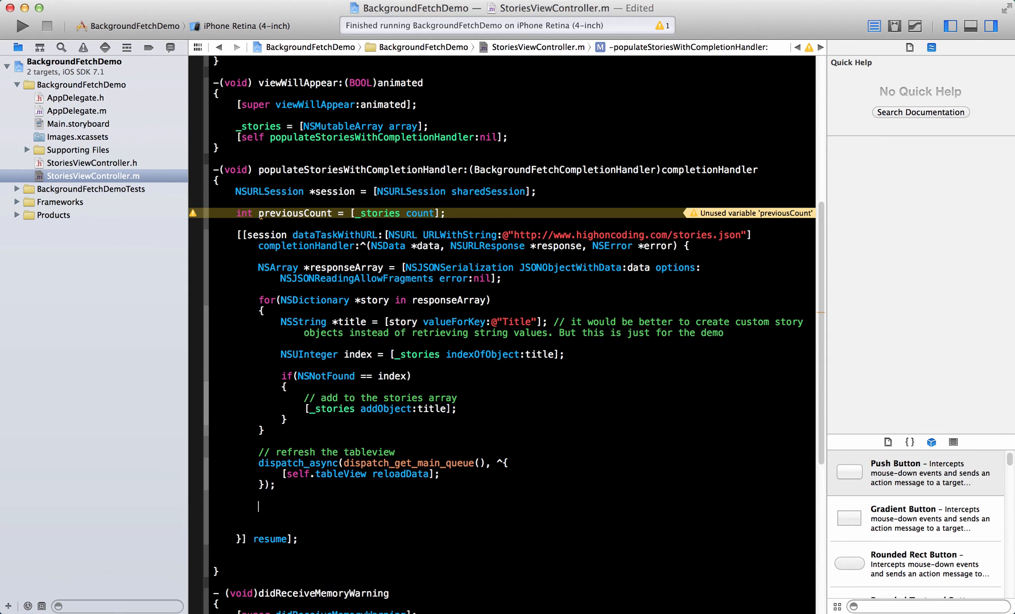
{"action": "scroll", "scroll_direction": "down", "scroll_amount": 3}
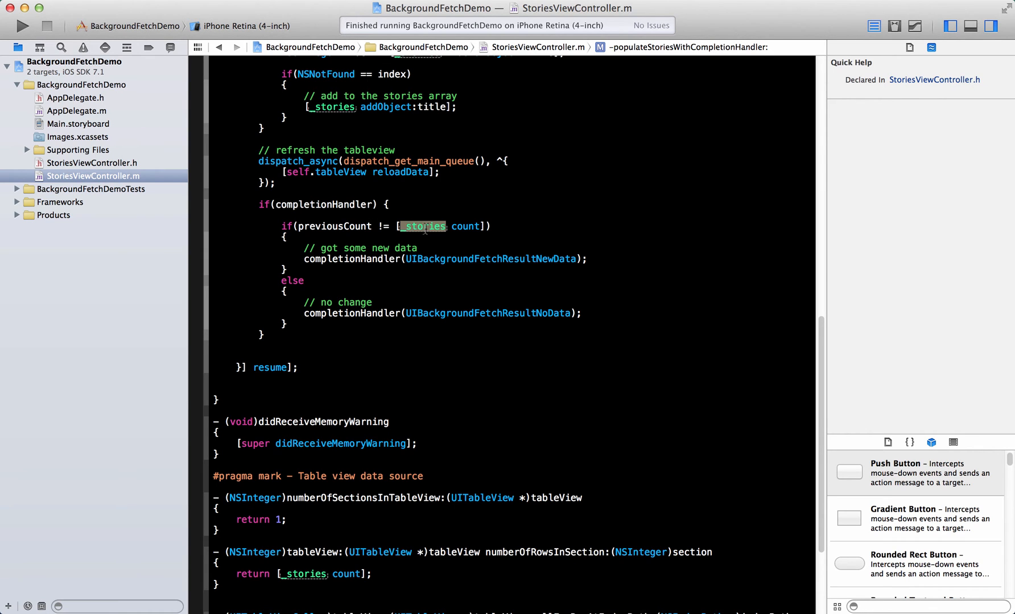
{"action": "left_click", "coordinate": [352, 259]}
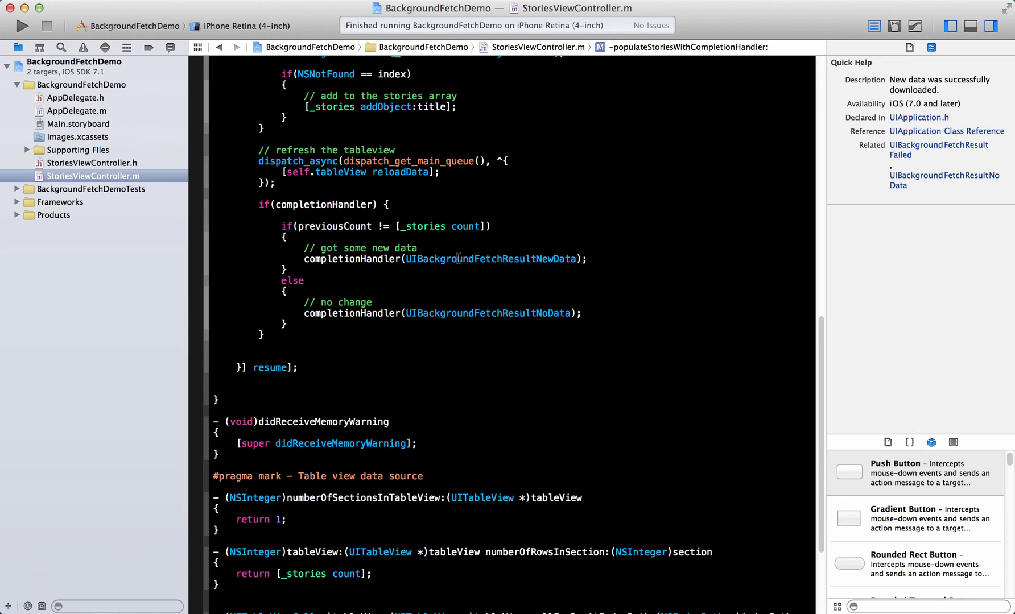
{"action": "double_click", "coordinate": [488, 313]}
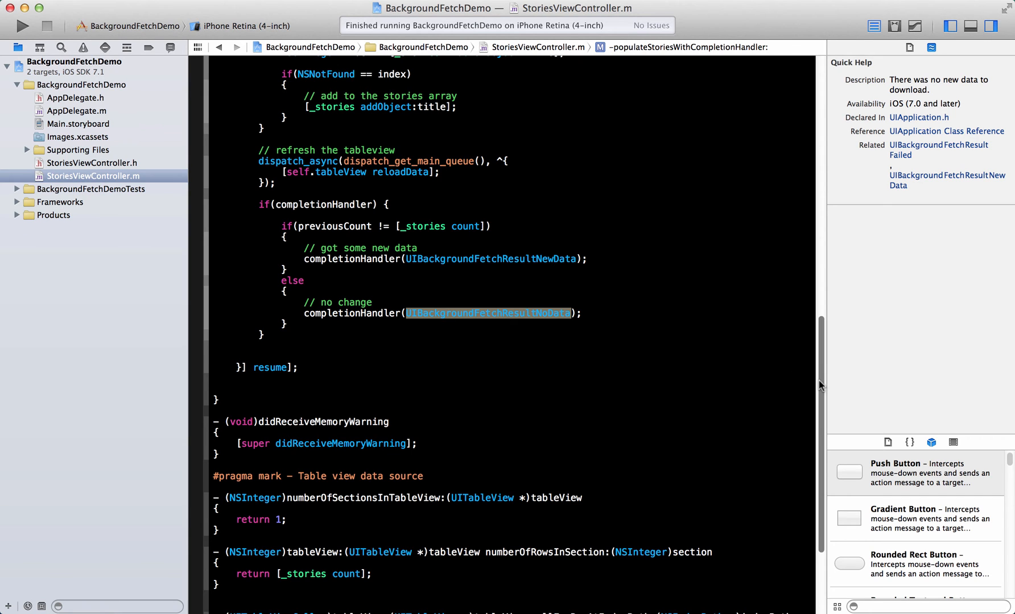
{"action": "scroll", "scroll_direction": "up", "scroll_amount": 3}
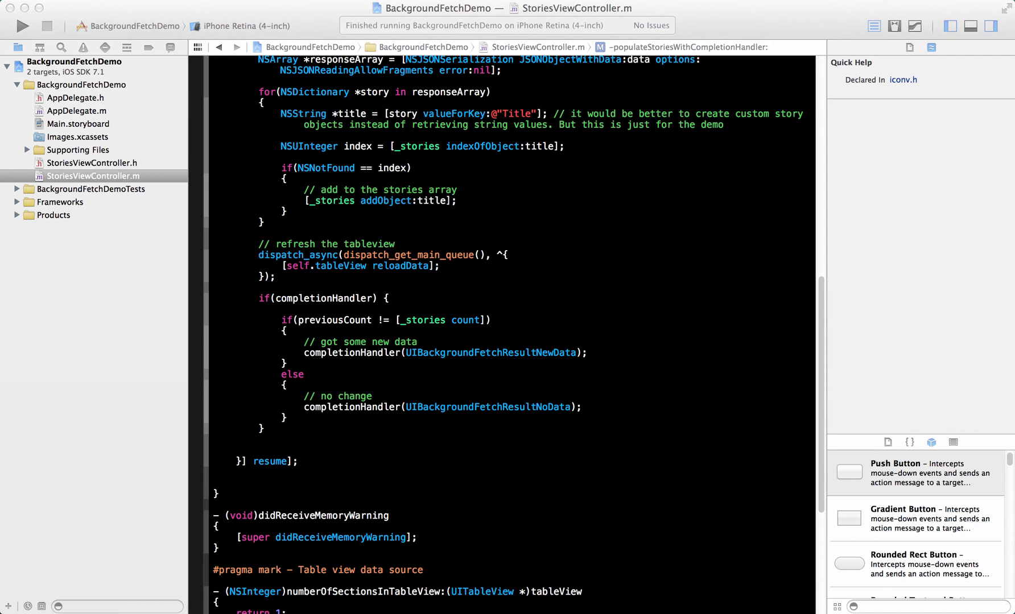
{"action": "scroll", "scroll_direction": "up", "scroll_amount": 3}
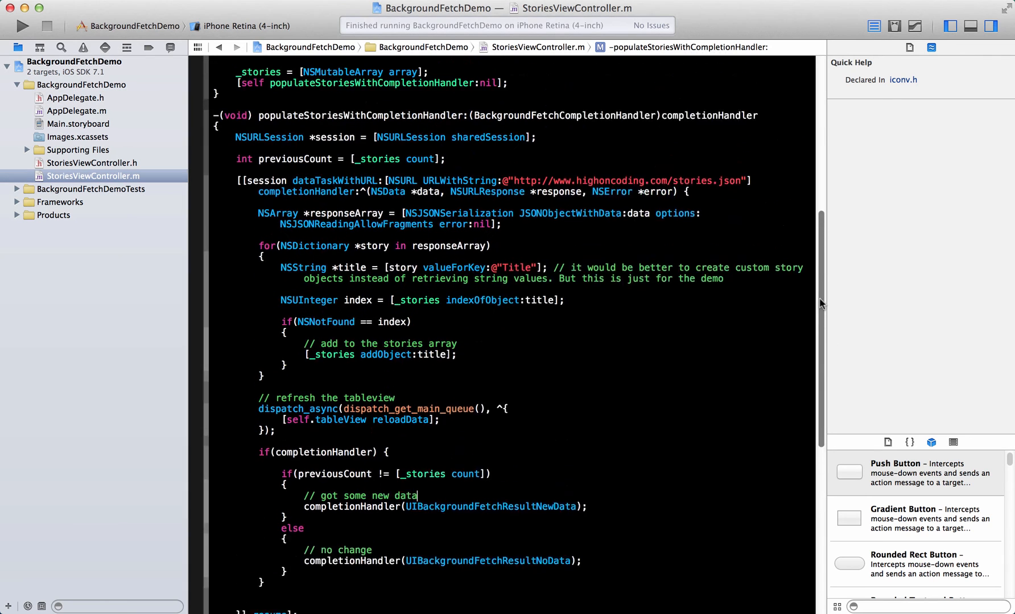
Review the new error check and bring up the simulator home screen.
{"action": "scroll", "scroll_direction": "up", "scroll_amount": 3}
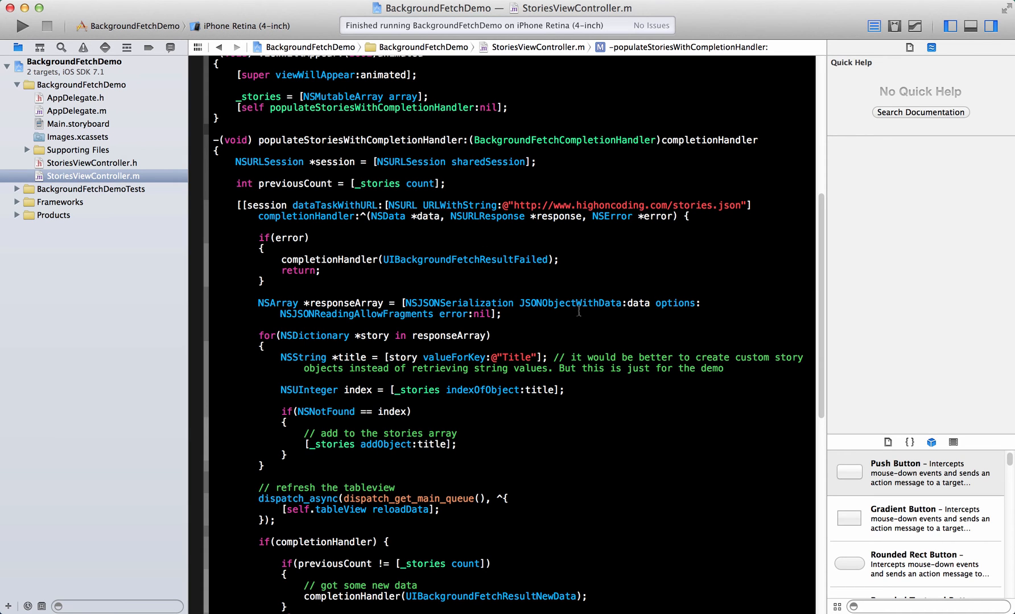
{"action": "left_click", "coordinate": [21, 26]}
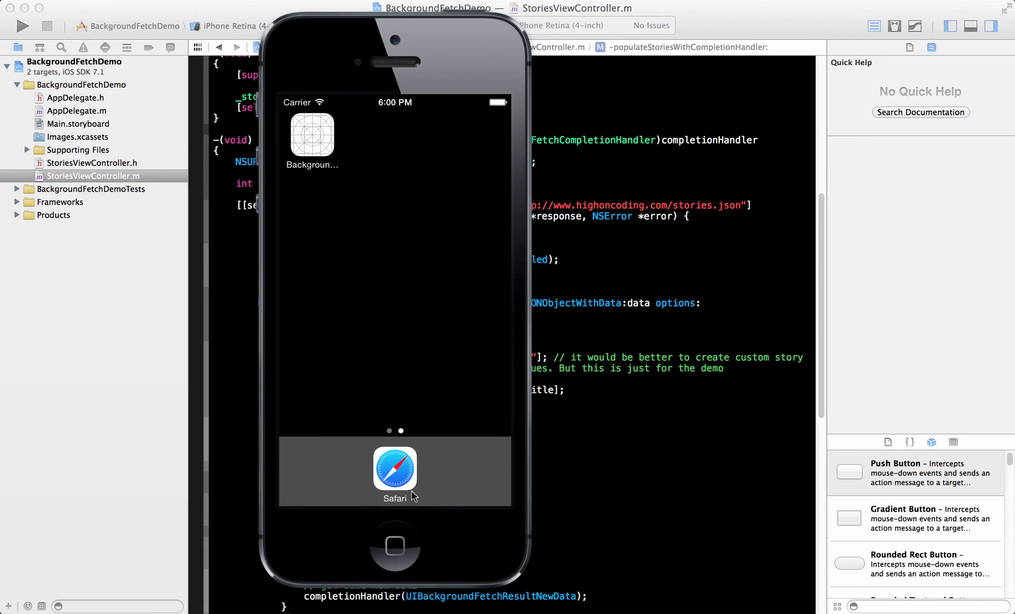
{"action": "mouse_move", "coordinate": [572, 336]}
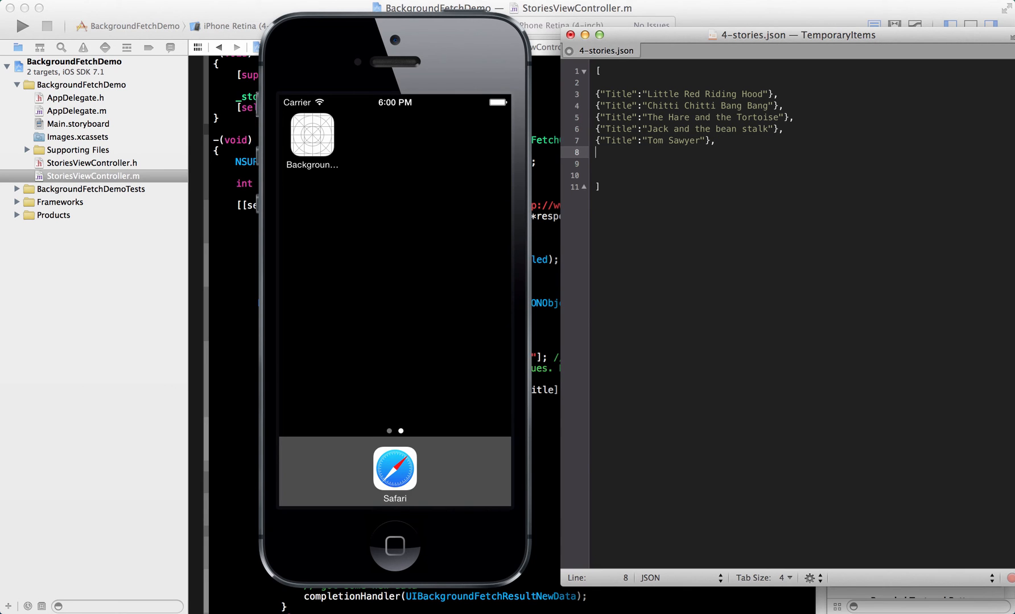
Duplicate the Tom Sawyer entry in 4-stories.json and rename it Lord of the Rings.
{"action": "type", "text": "{\"Title\":\"Tom Sawyer\"},"}
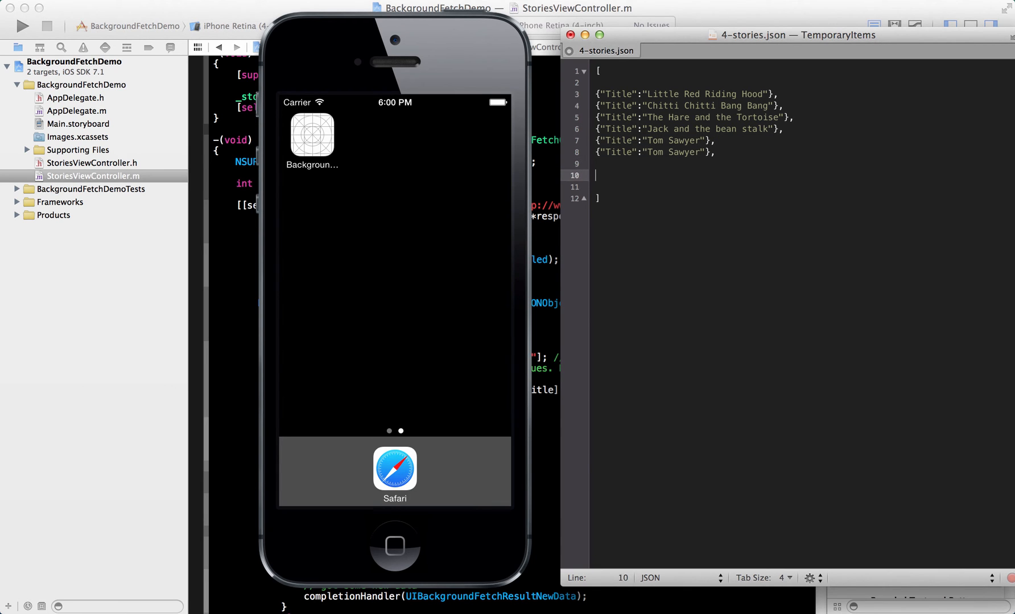
{"action": "left_click", "coordinate": [696, 153]}
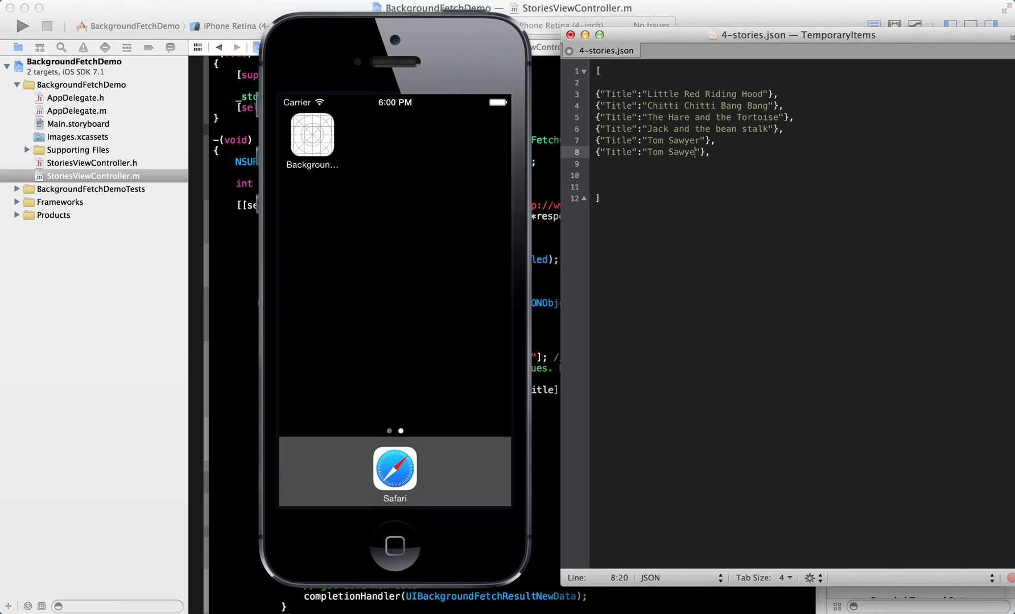
{"action": "type", "text": "Lord"}
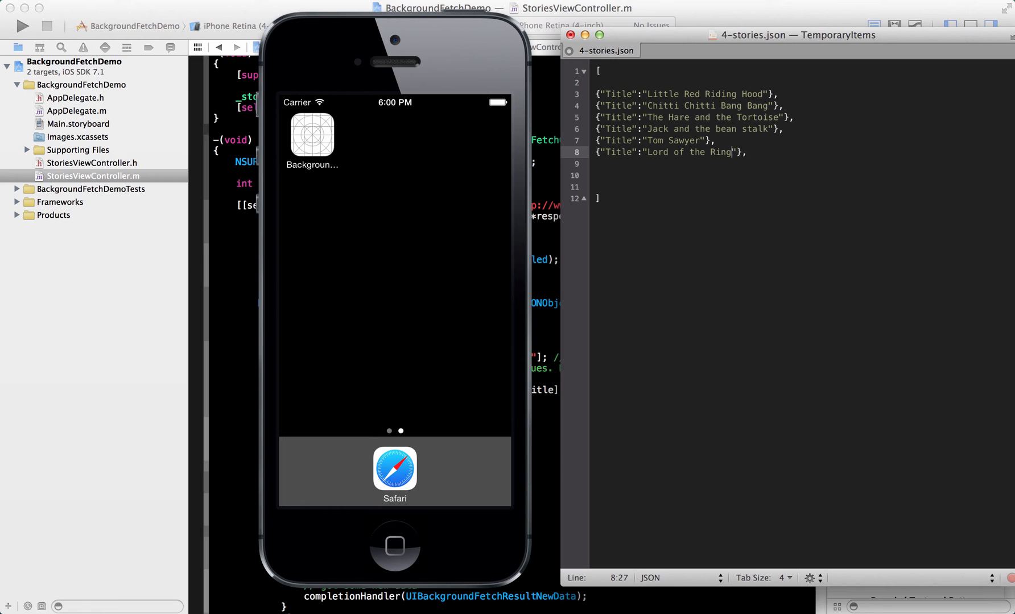
{"action": "type", "text": "s"}
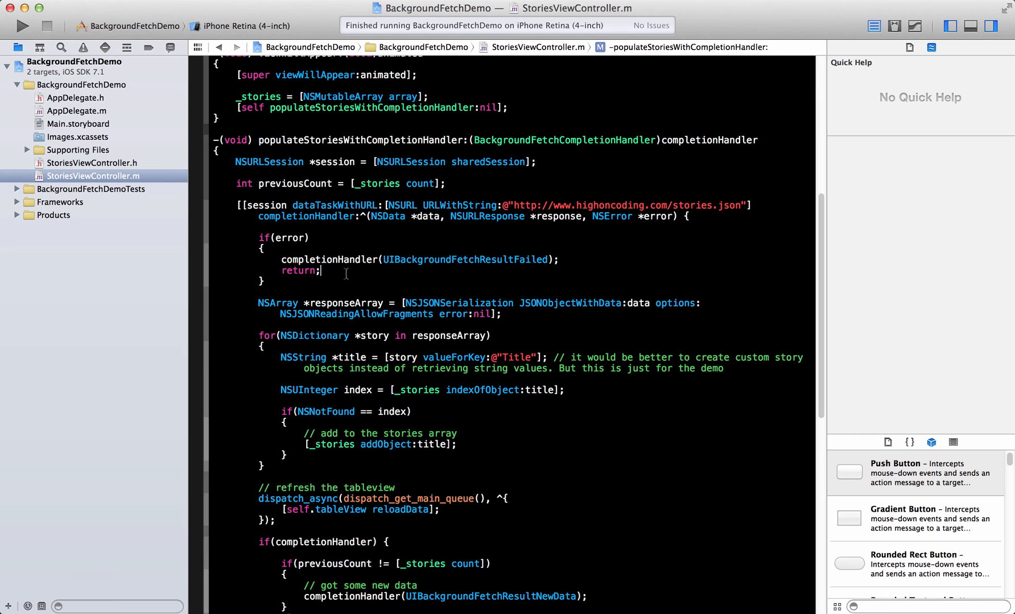
Rebuild and relaunch BackgroundFetchDemo so the simulator lists six stories ending with Lord of the Rings.
{"action": "left_click", "coordinate": [22, 26]}
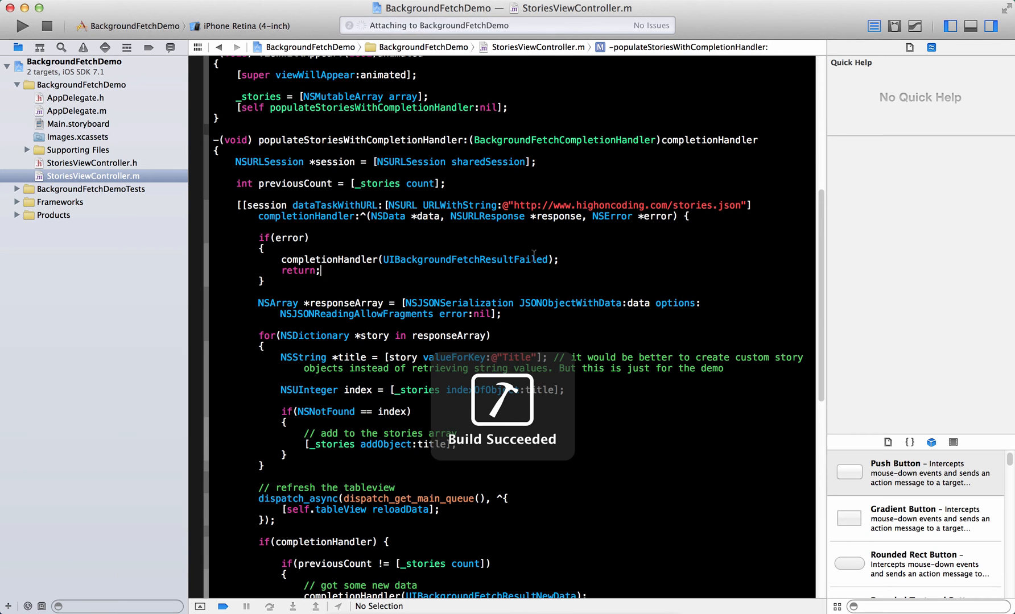
{"action": "left_click", "coordinate": [22, 26]}
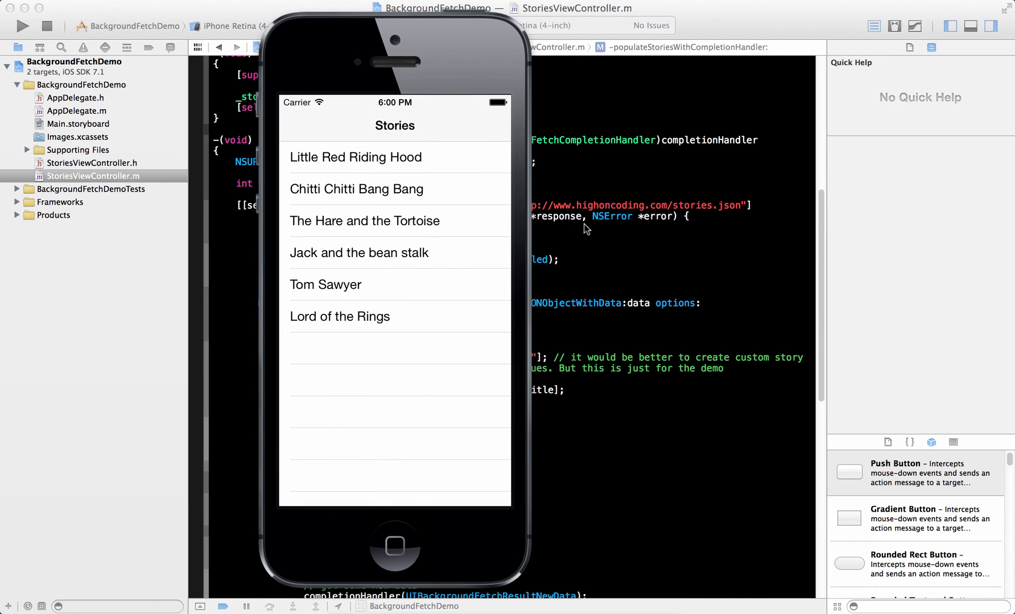
{"action": "mouse_move", "coordinate": [415, 525]}
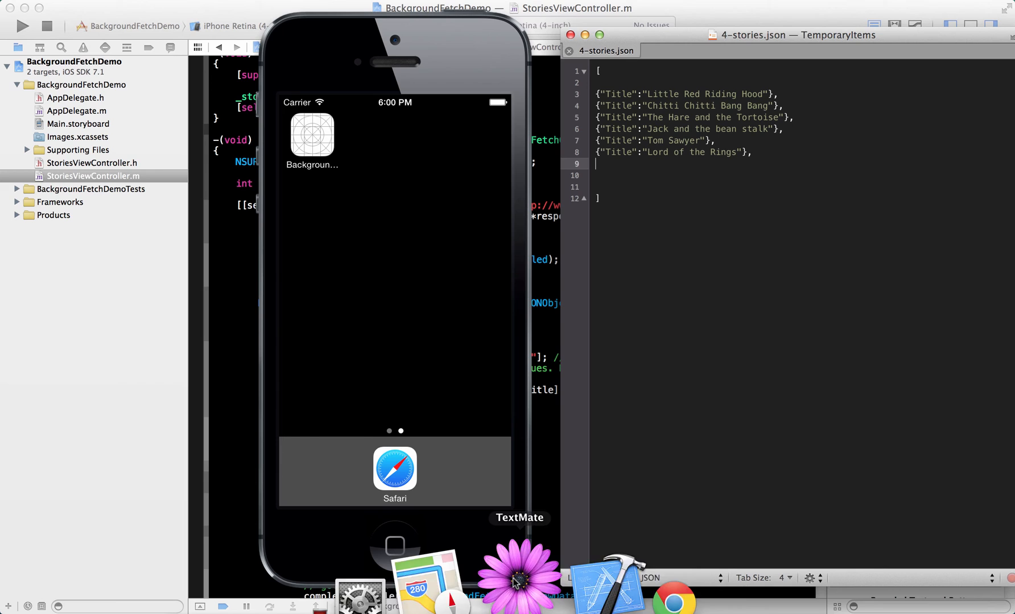
Bring 4-stories.json to front in TextMate and extend it to eight entries with Lord of the Rings repeated.
{"action": "left_click", "coordinate": [673, 151]}
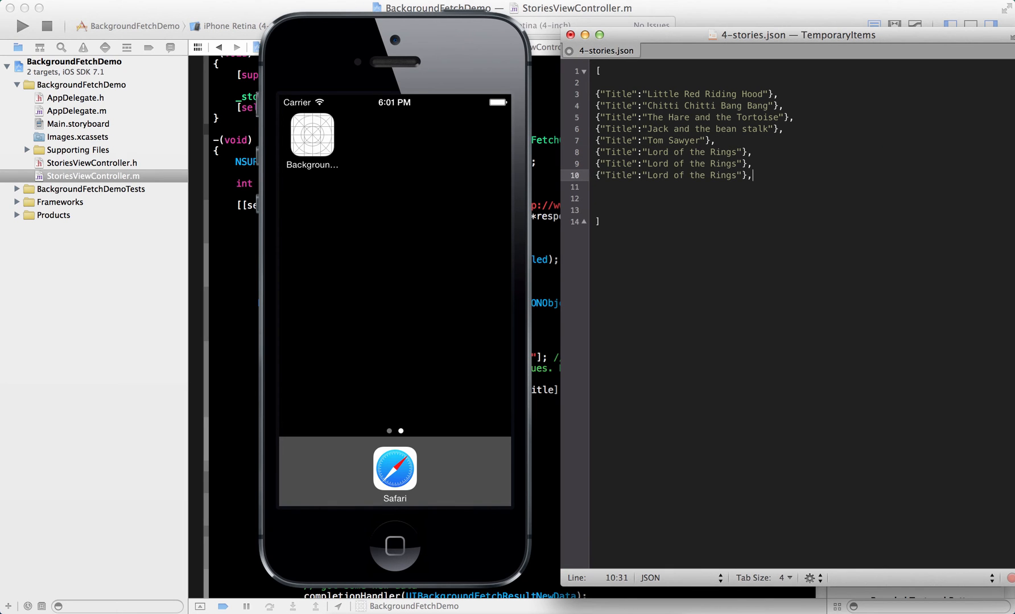
{"action": "type", "text": "2"}
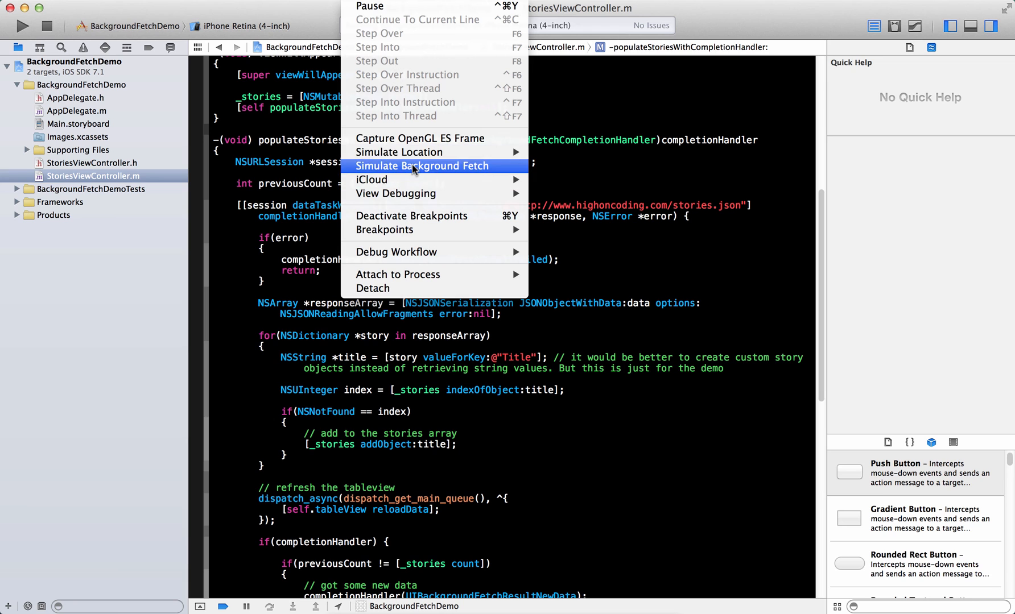
Simulate a background fetch, continue past the breakpoint, and reopen the app showing six stories.
{"action": "left_click", "coordinate": [421, 166]}
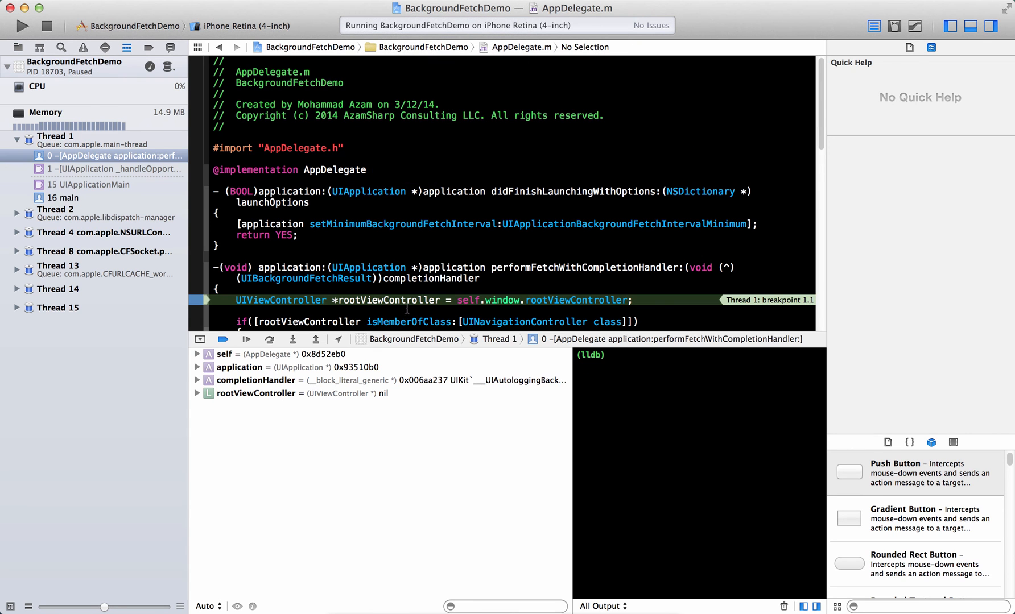
{"action": "left_click", "coordinate": [246, 339]}
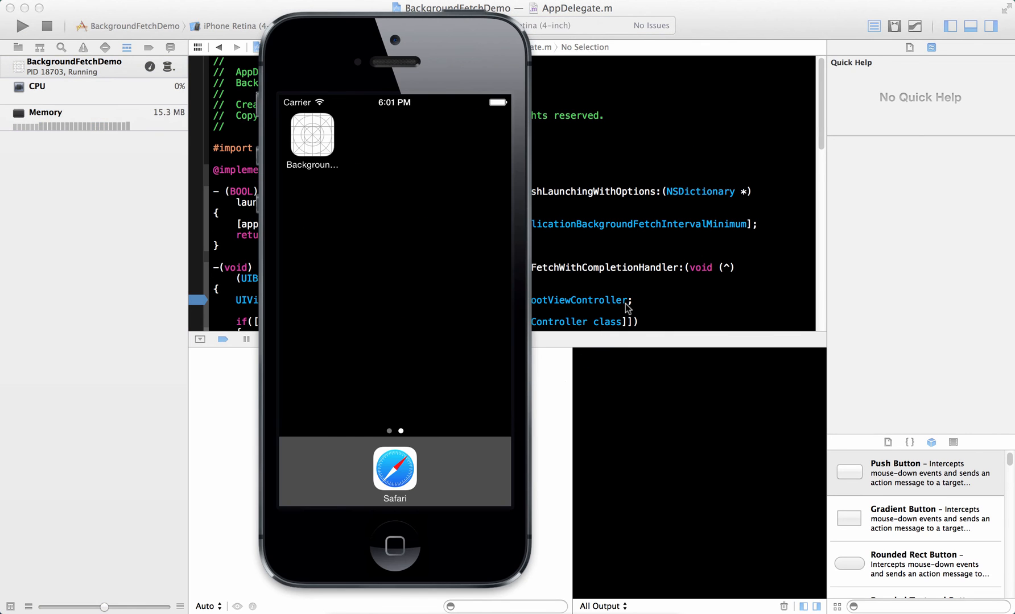
{"action": "left_click", "coordinate": [312, 134]}
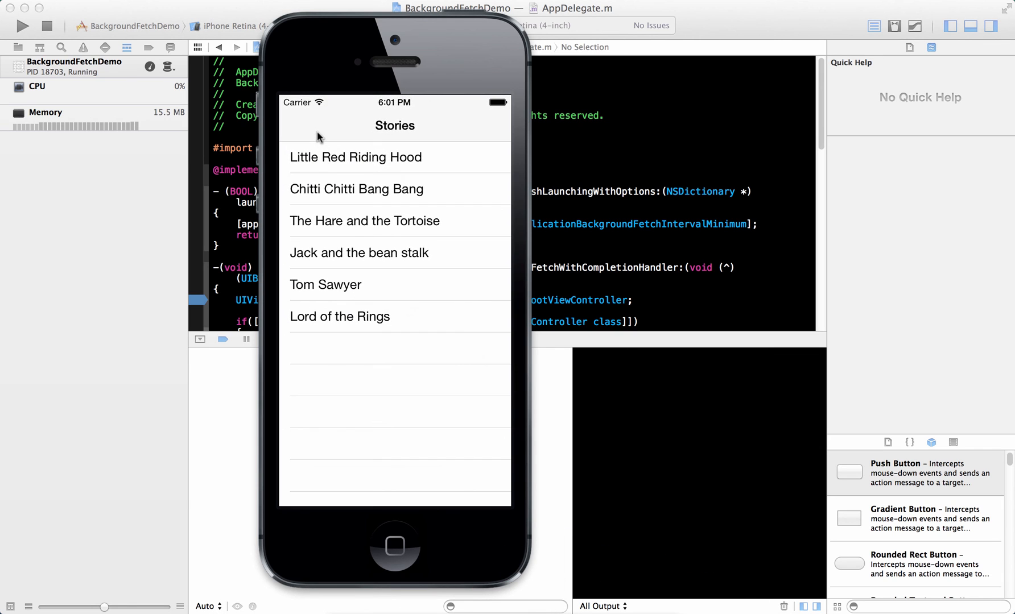
{"action": "mouse_move", "coordinate": [533, 261]}
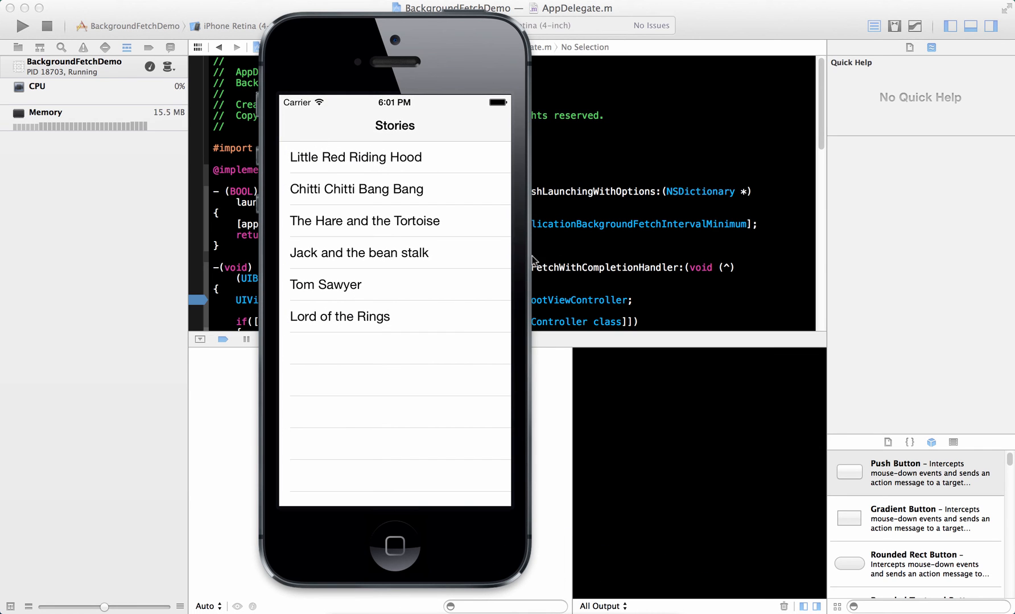
{"action": "mouse_move", "coordinate": [424, 348]}
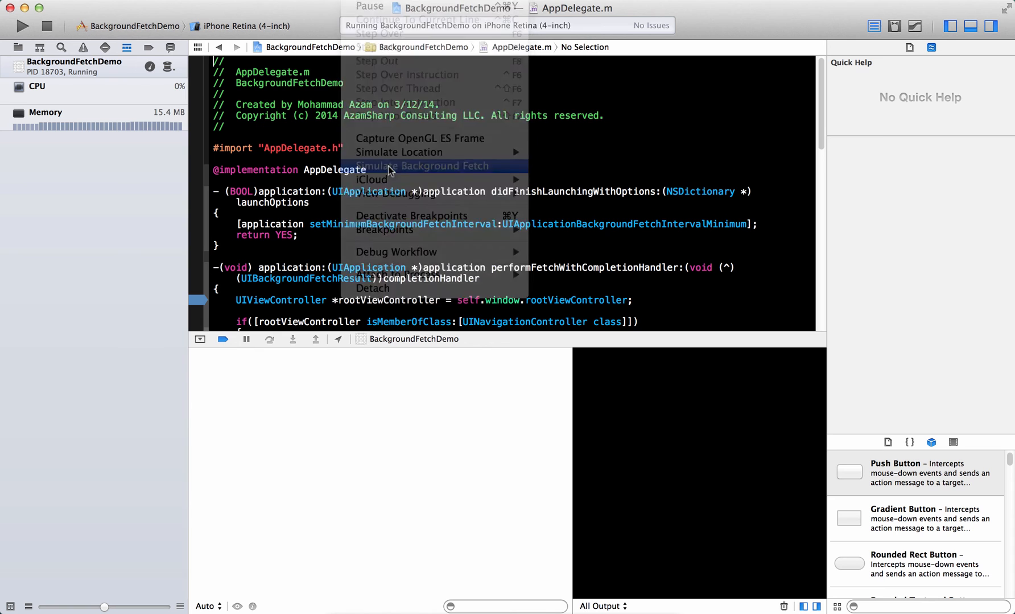
Simulate another background fetch and step from the fetch handler into populateStoriesWithCompletionHandler.
{"action": "left_click", "coordinate": [421, 166]}
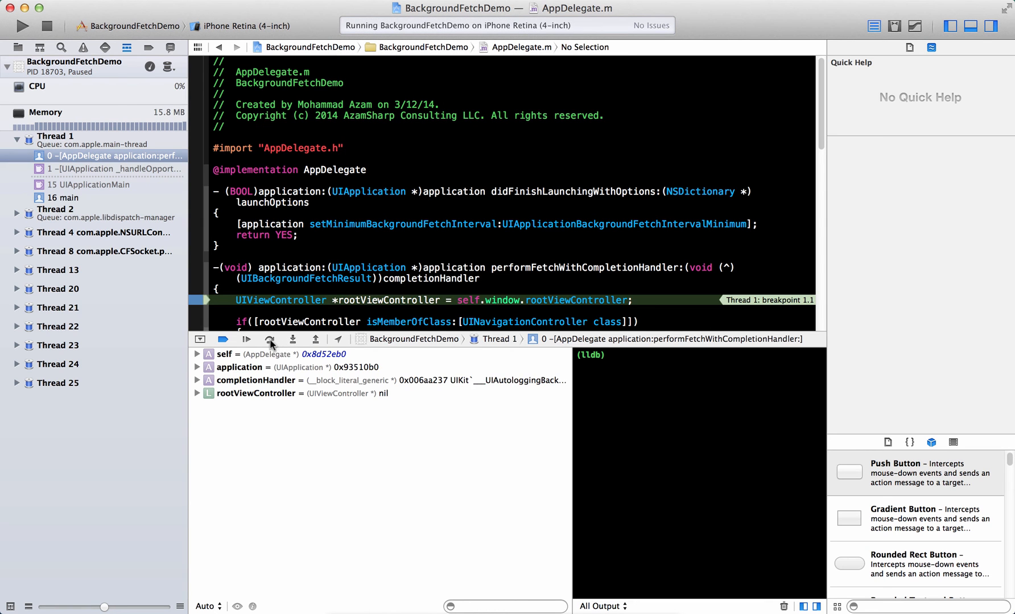
{"action": "left_click", "coordinate": [270, 339]}
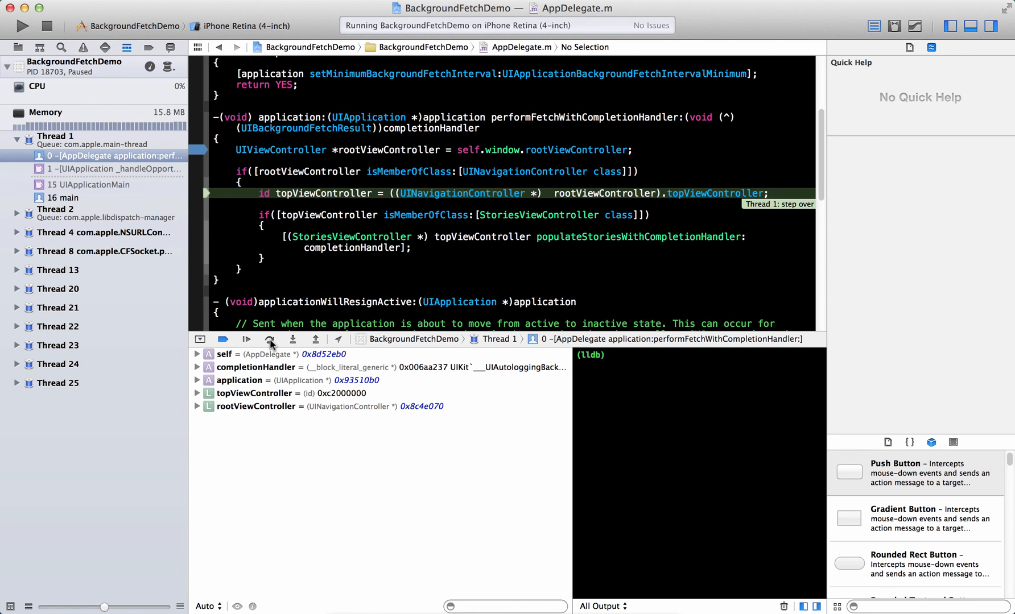
{"action": "left_click", "coordinate": [269, 339]}
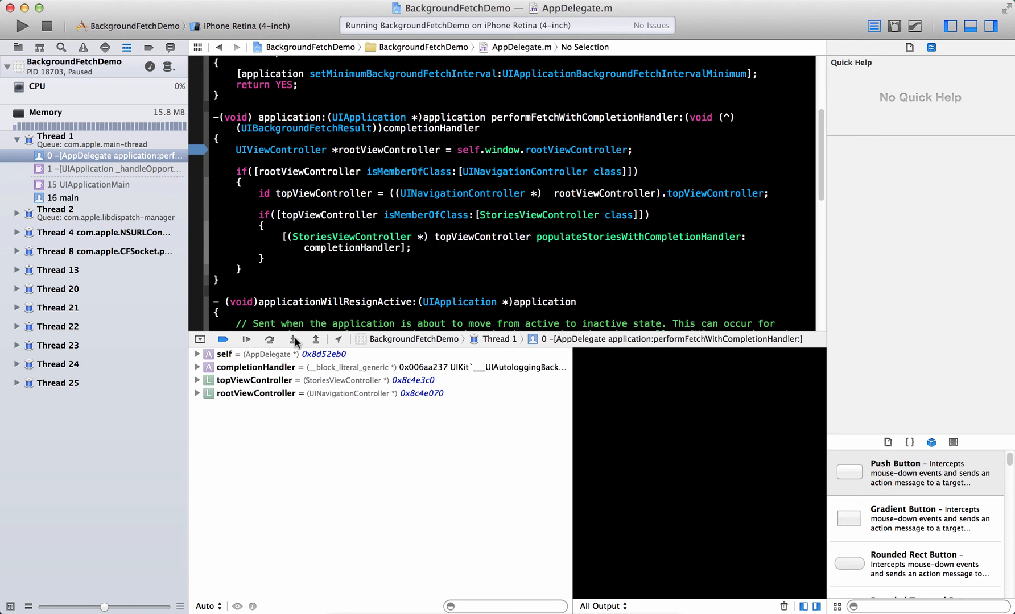
{"action": "left_click", "coordinate": [269, 339]}
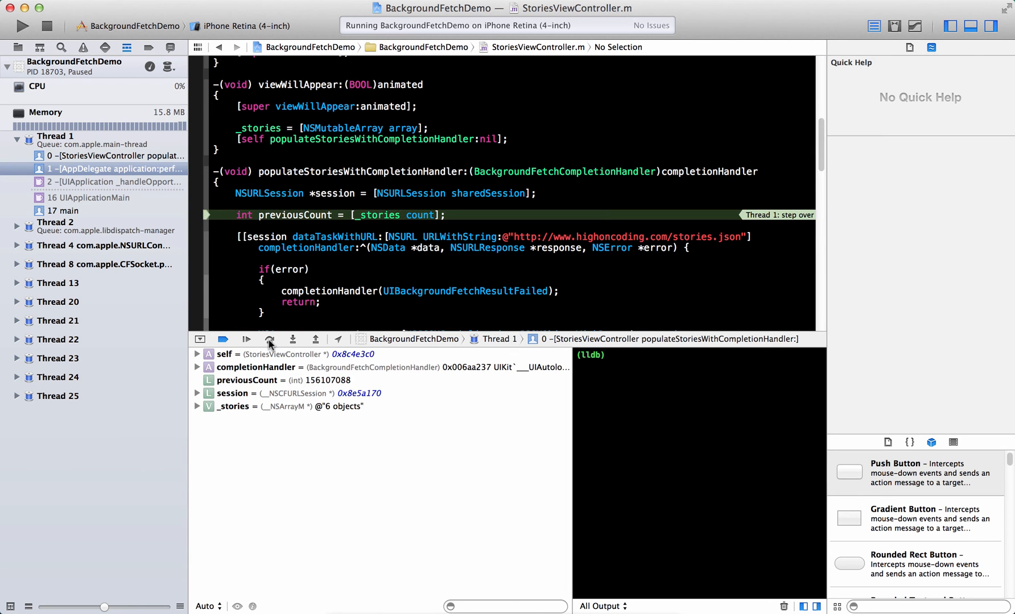
Step past the previous-count line and request block to pause at if(error) with 290 bytes and six stories.
{"action": "left_click", "coordinate": [270, 339]}
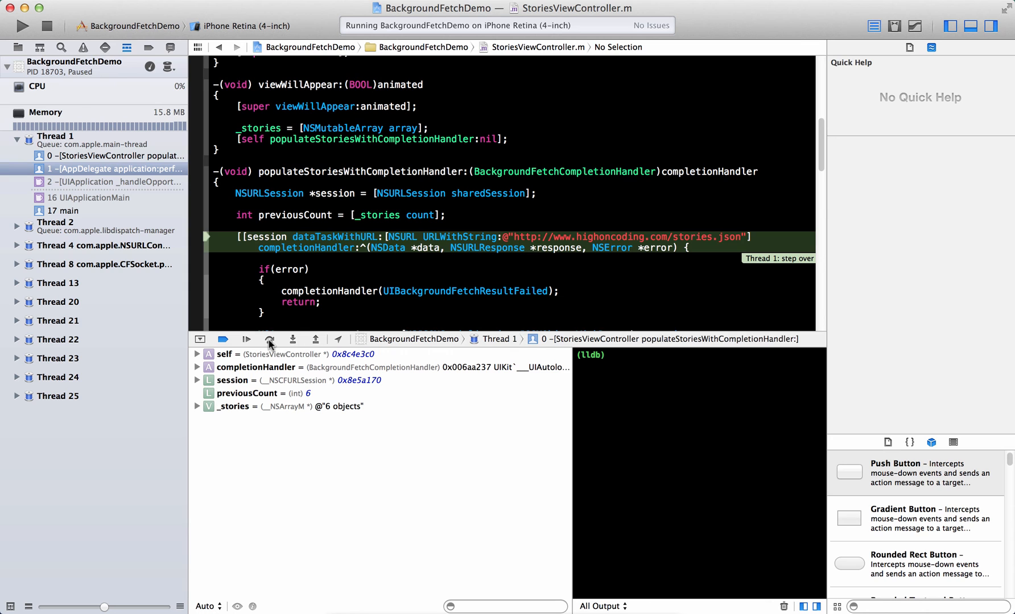
{"action": "left_click", "coordinate": [268, 339]}
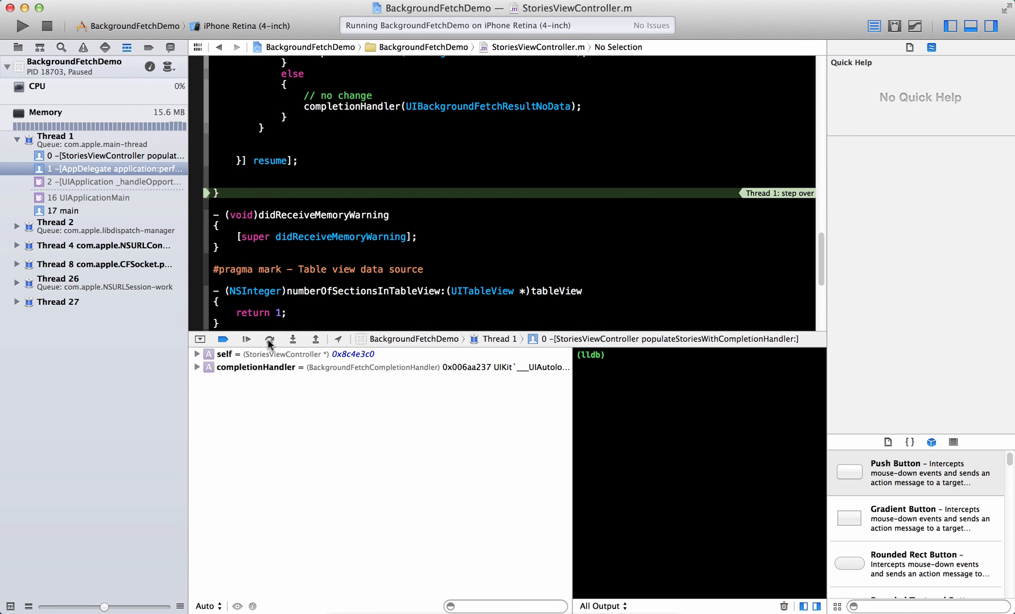
{"action": "scroll", "scroll_direction": "up", "scroll_amount": 3}
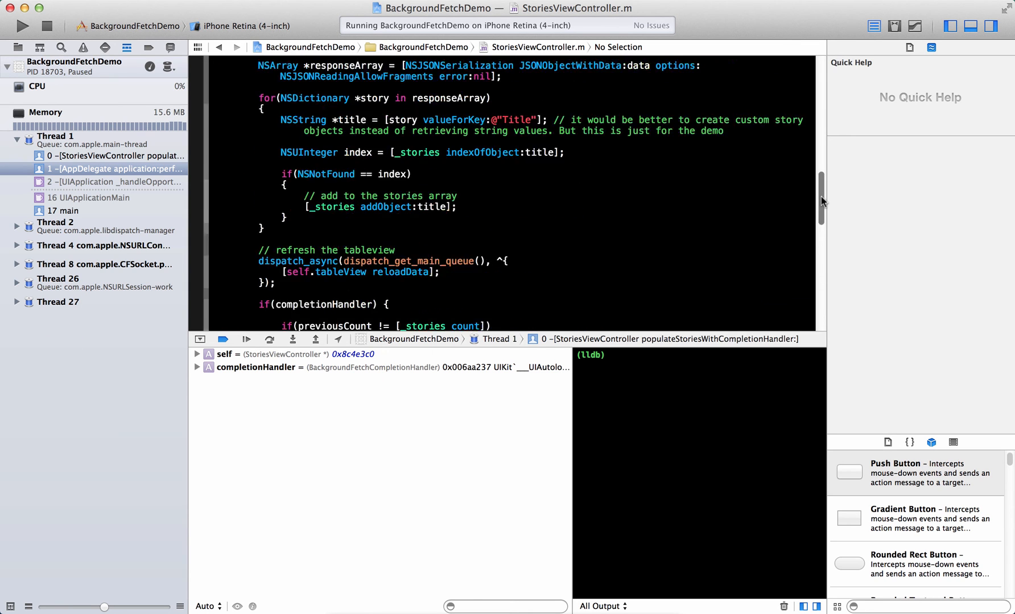
{"action": "scroll", "scroll_direction": "up", "scroll_amount": 3}
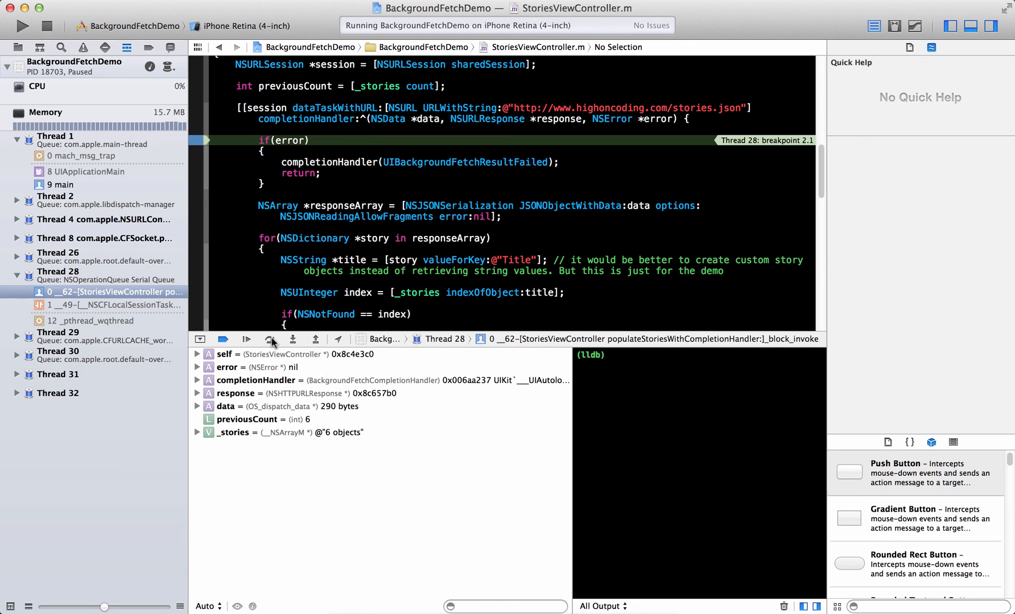
Step over the error check and through the loop adding the fetched story titles.
{"action": "left_click", "coordinate": [270, 339]}
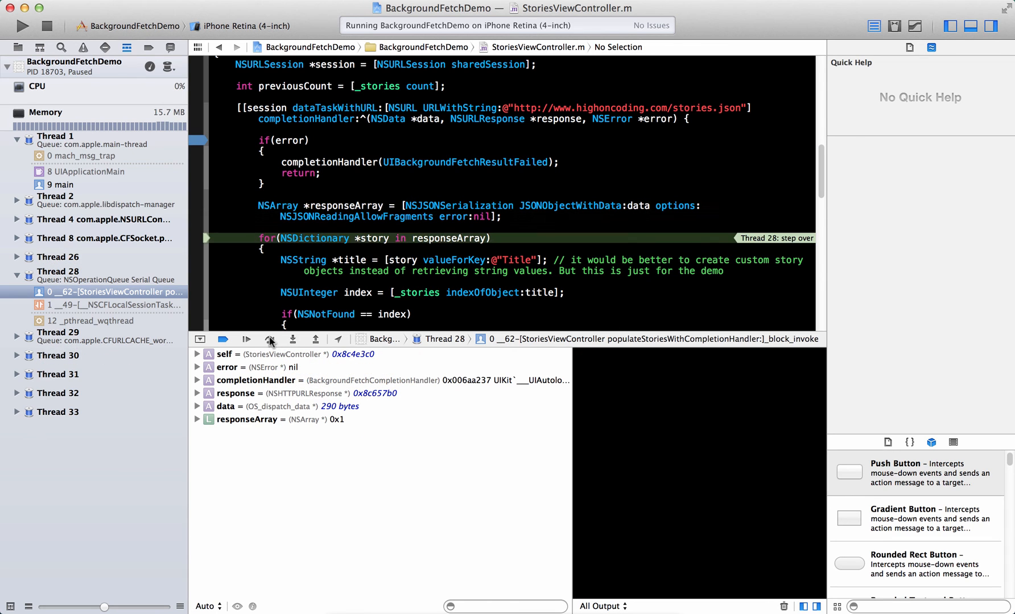
{"action": "left_click", "coordinate": [269, 339]}
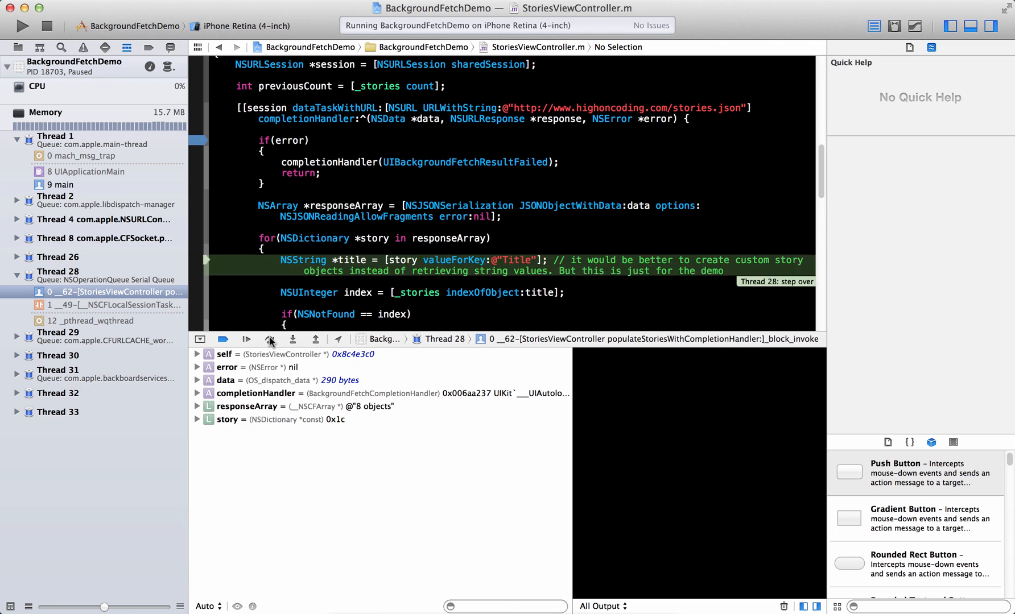
{"action": "left_click", "coordinate": [269, 339]}
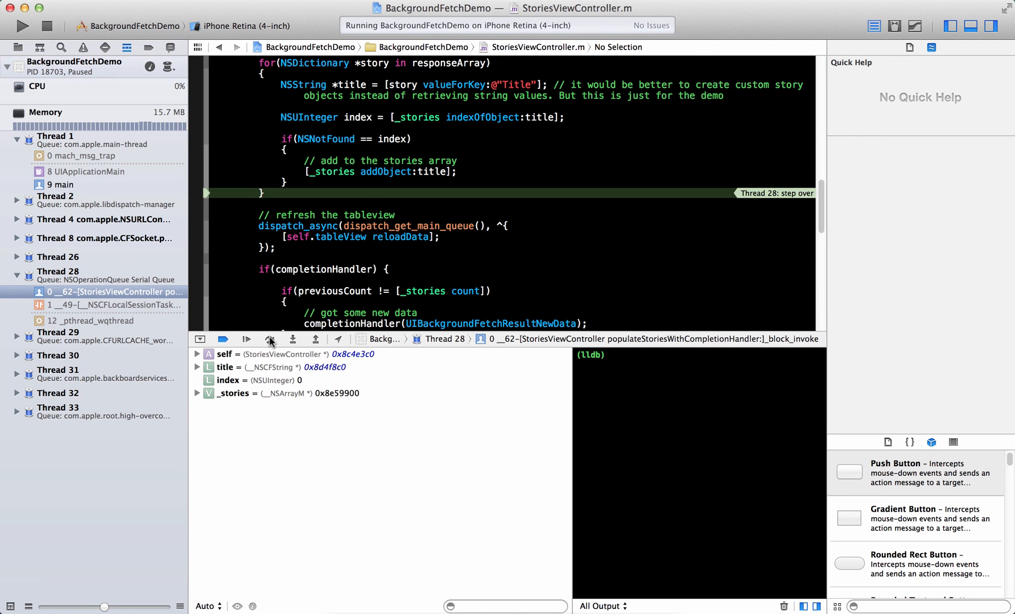
{"action": "left_click", "coordinate": [270, 339]}
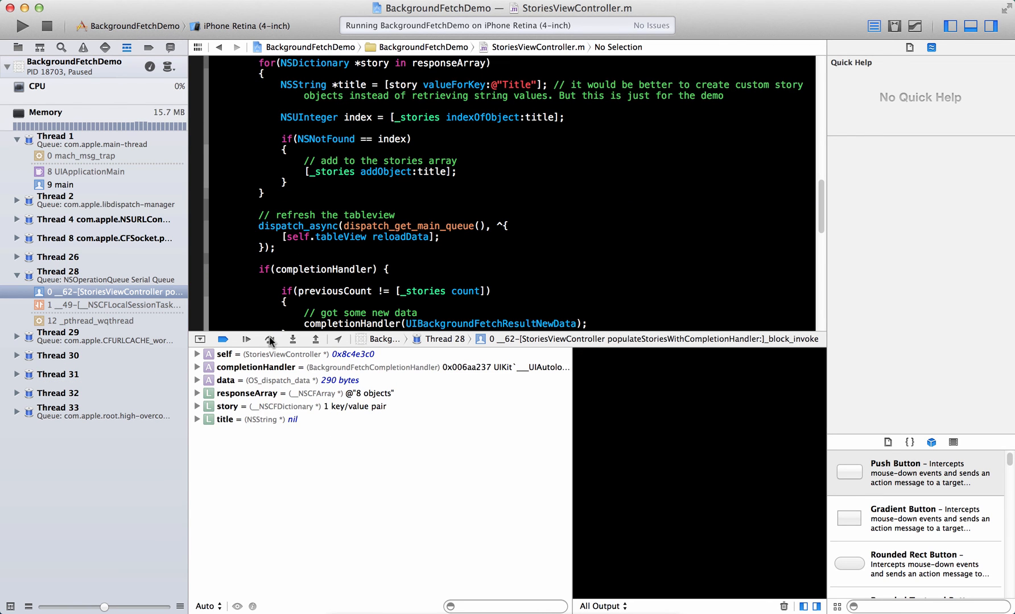
{"action": "left_click", "coordinate": [270, 339]}
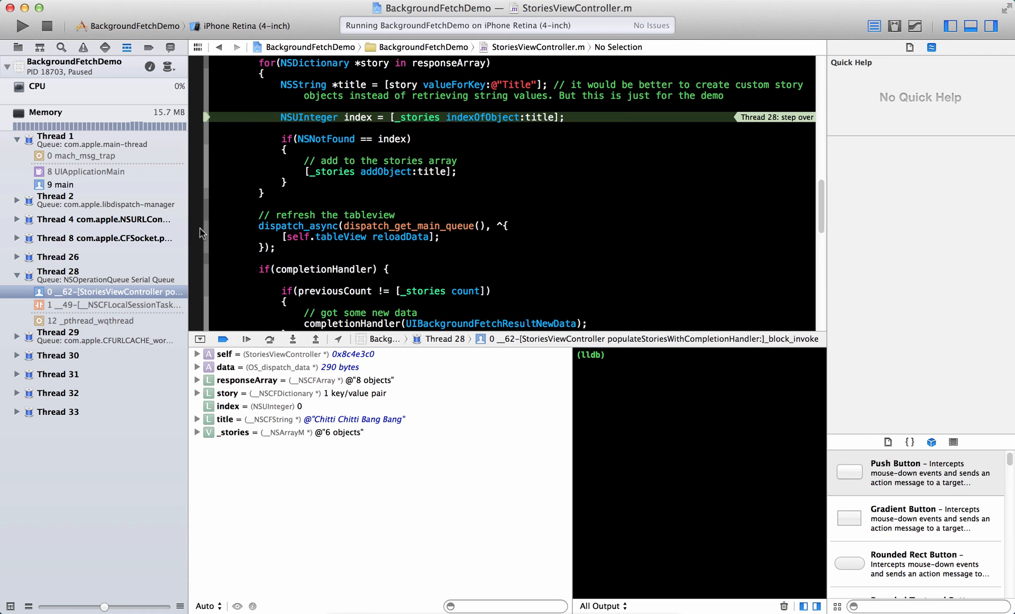
{"action": "mouse_move", "coordinate": [214, 267]}
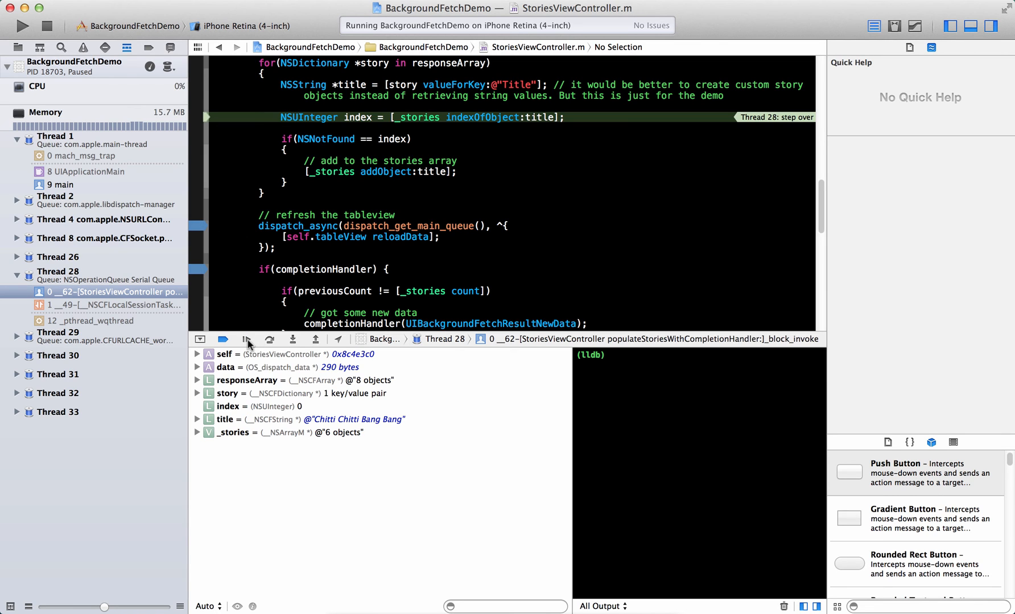
Continue to breakpoint 3.2, step over reloadData to the count check (eight vs six), and resume the app.
{"action": "left_click", "coordinate": [270, 339]}
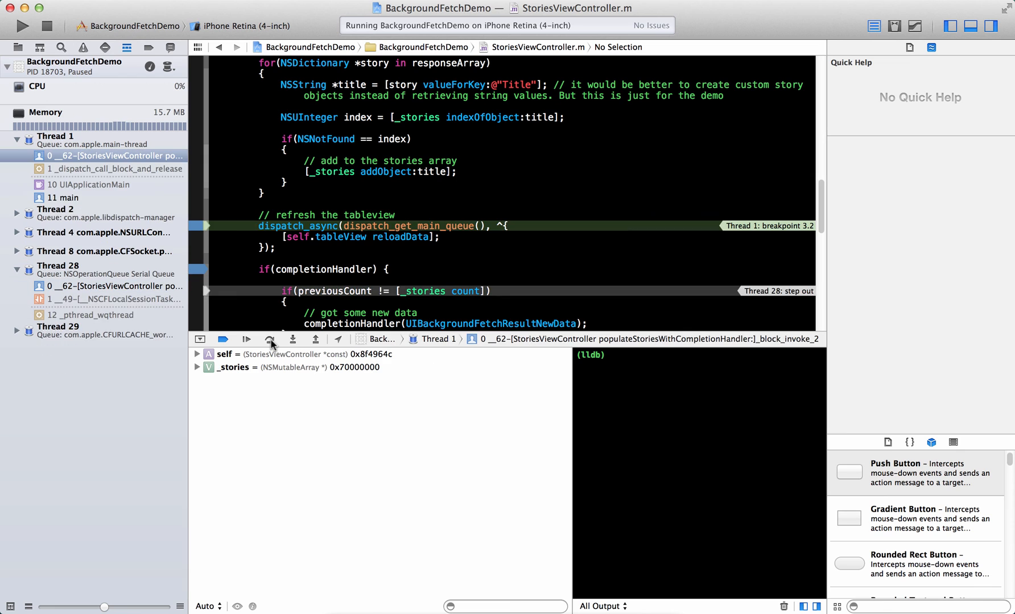
{"action": "left_click", "coordinate": [246, 339]}
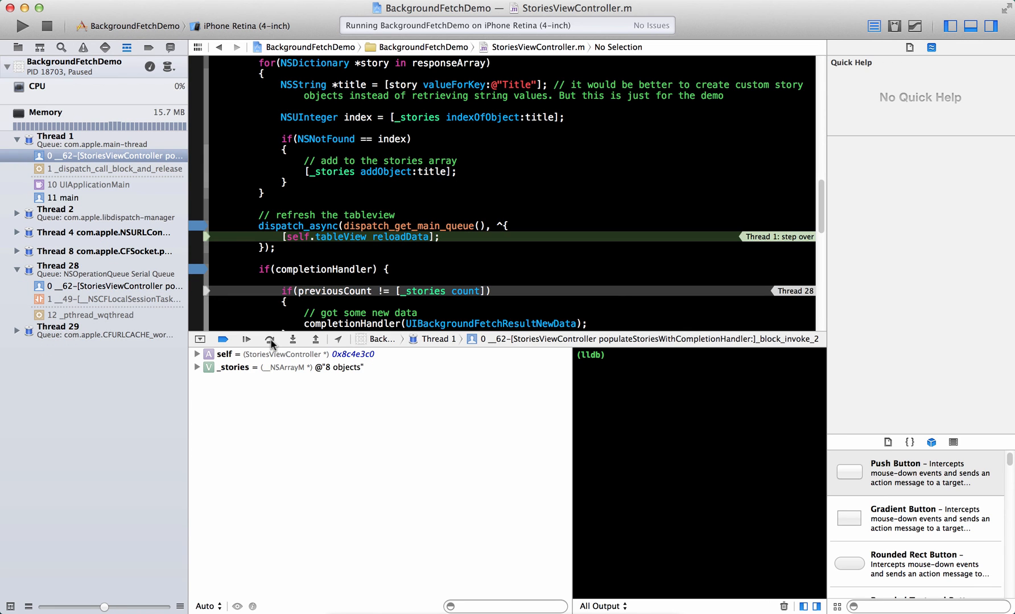
{"action": "left_click", "coordinate": [246, 339]}
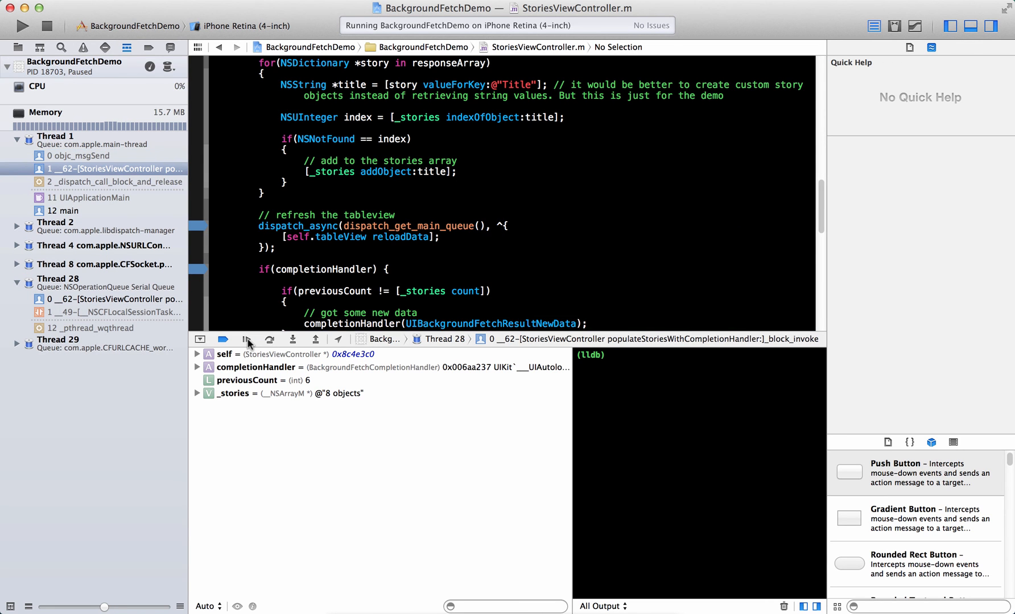
{"action": "left_click", "coordinate": [247, 339]}
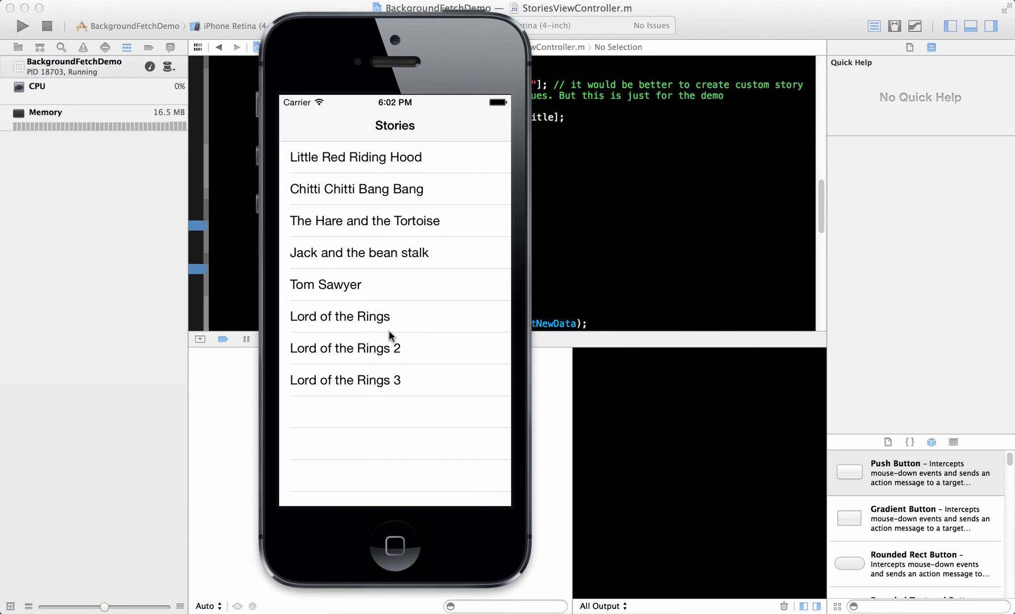
{"action": "mouse_move", "coordinate": [444, 264]}
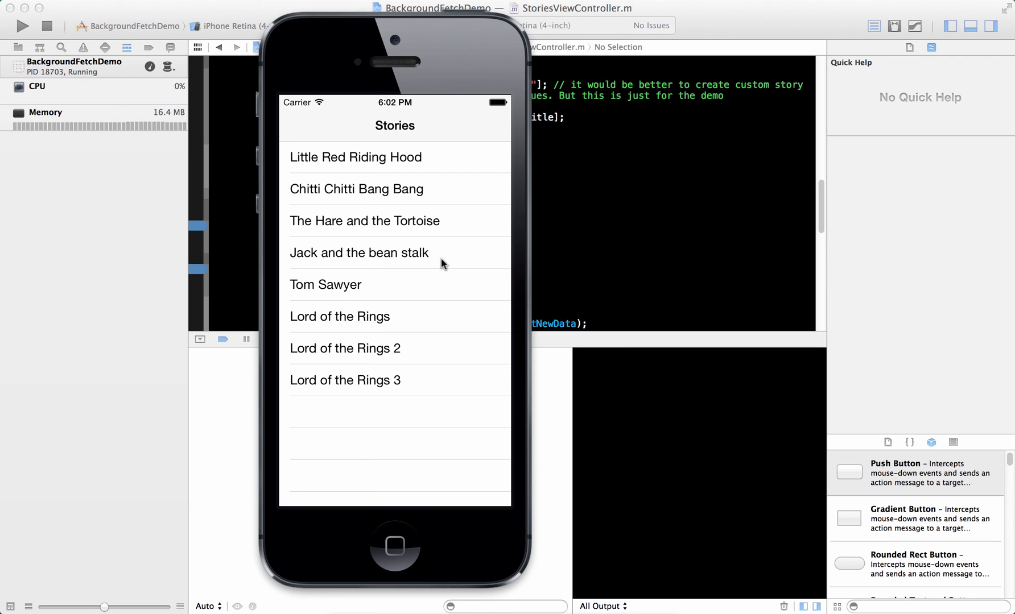
{"action": "mouse_move", "coordinate": [406, 337]}
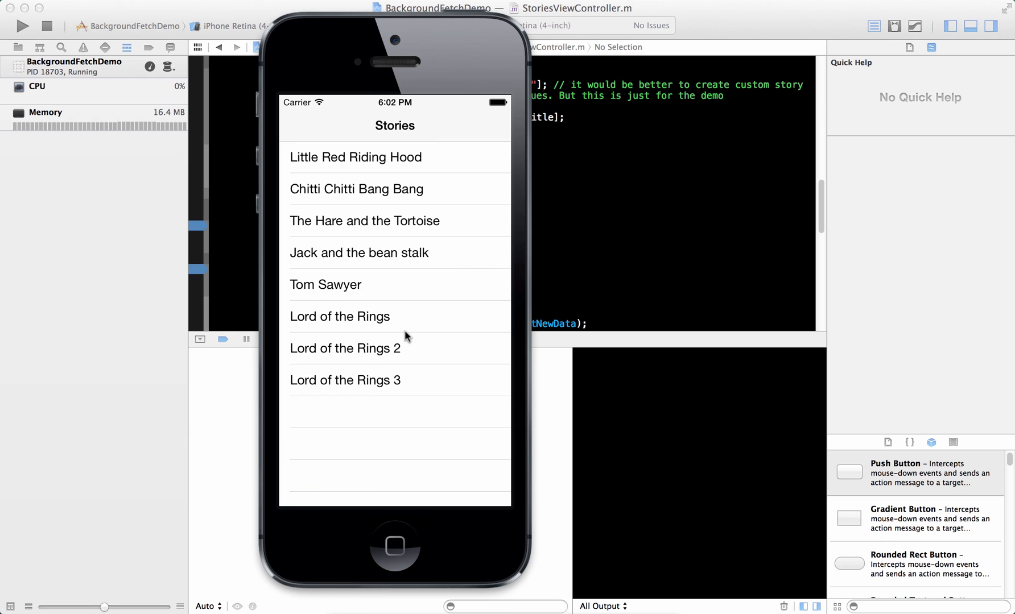
{"action": "mouse_move", "coordinate": [383, 379]}
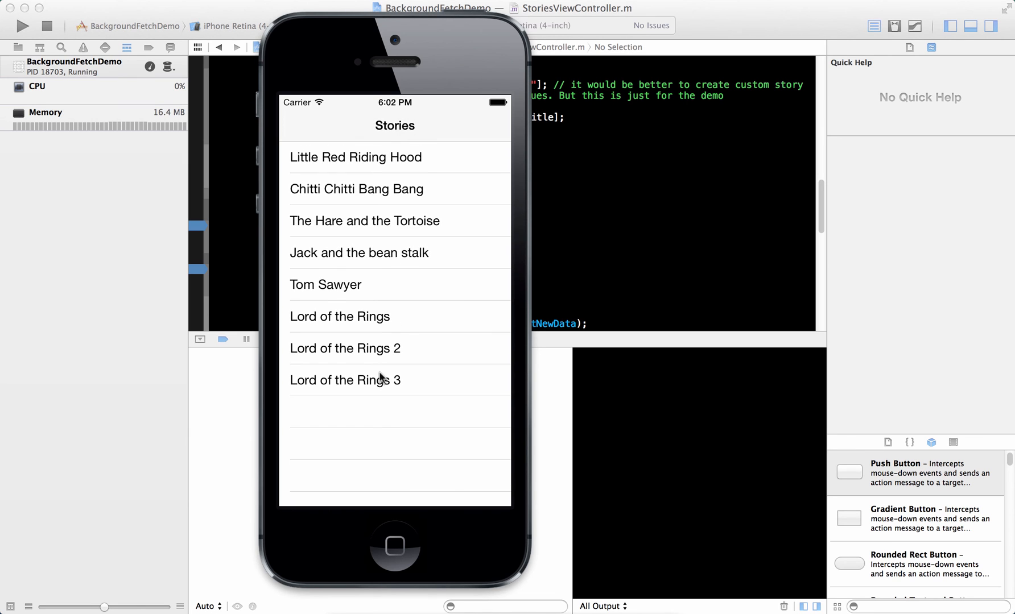
{"action": "mouse_move", "coordinate": [429, 453]}
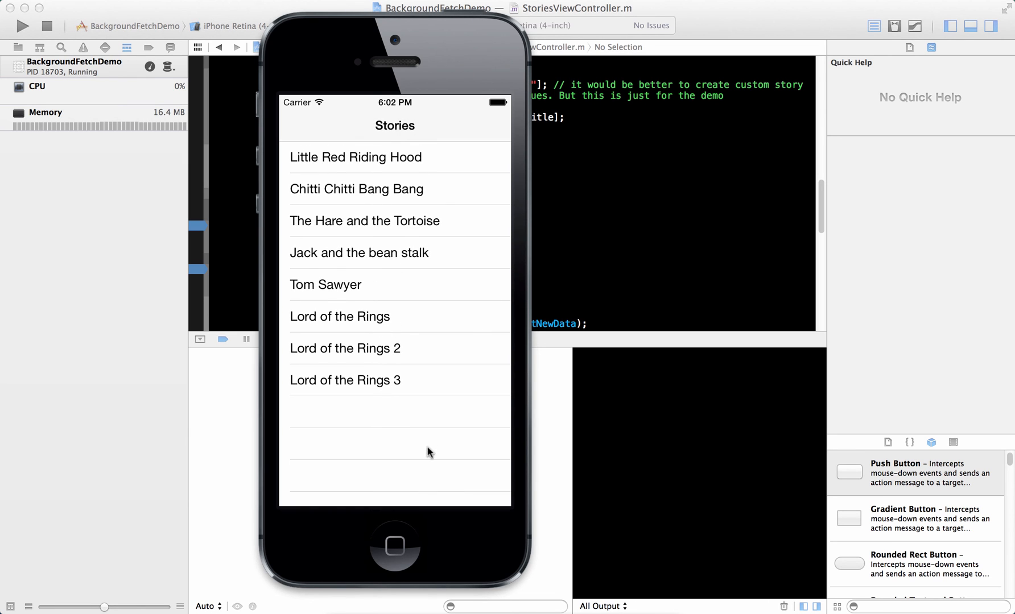
{"action": "mouse_move", "coordinate": [443, 346]}
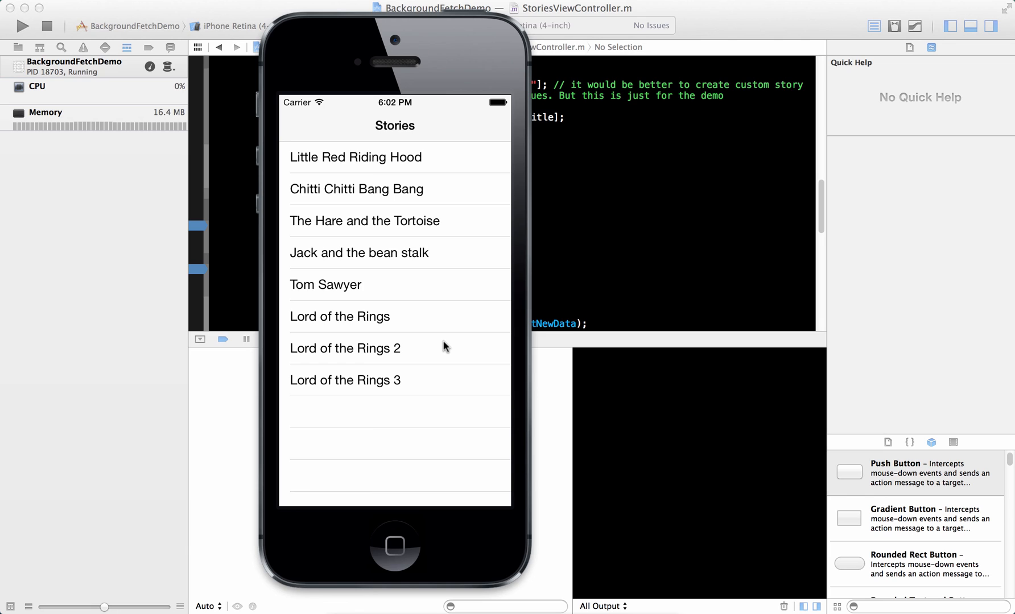
{"action": "mouse_move", "coordinate": [396, 548]}
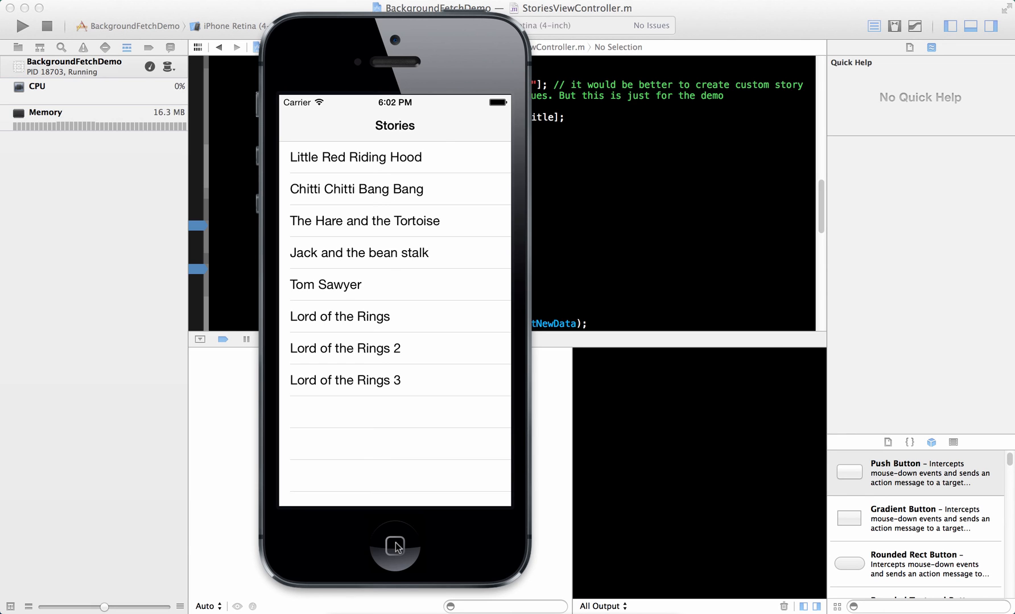
{"action": "mouse_move", "coordinate": [232, 149]}
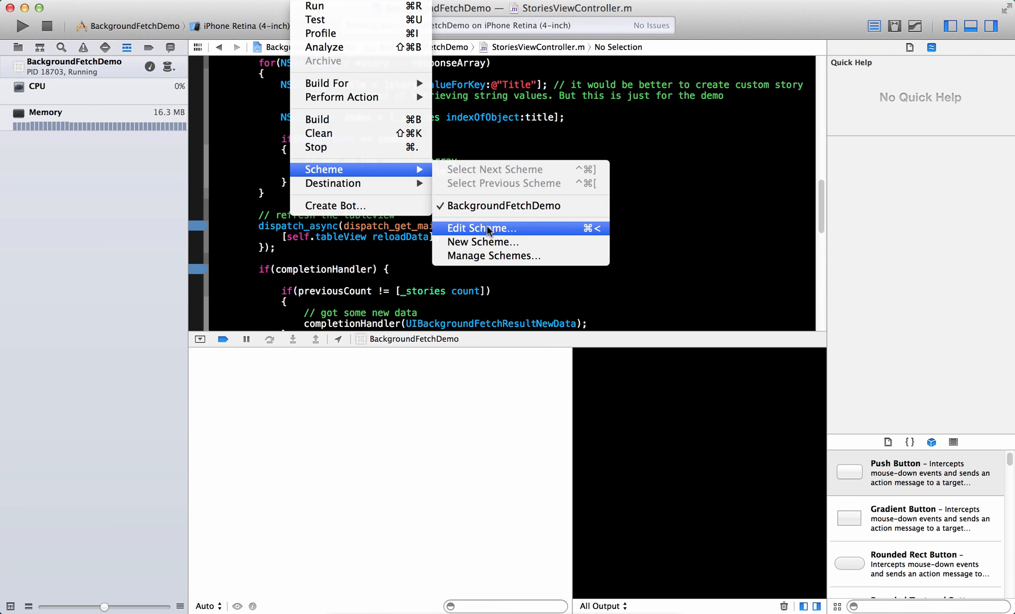
Show the scheme's Run > Options > Background Fetch setting, close it with OK, and stop the running app.
{"action": "left_click", "coordinate": [482, 228]}
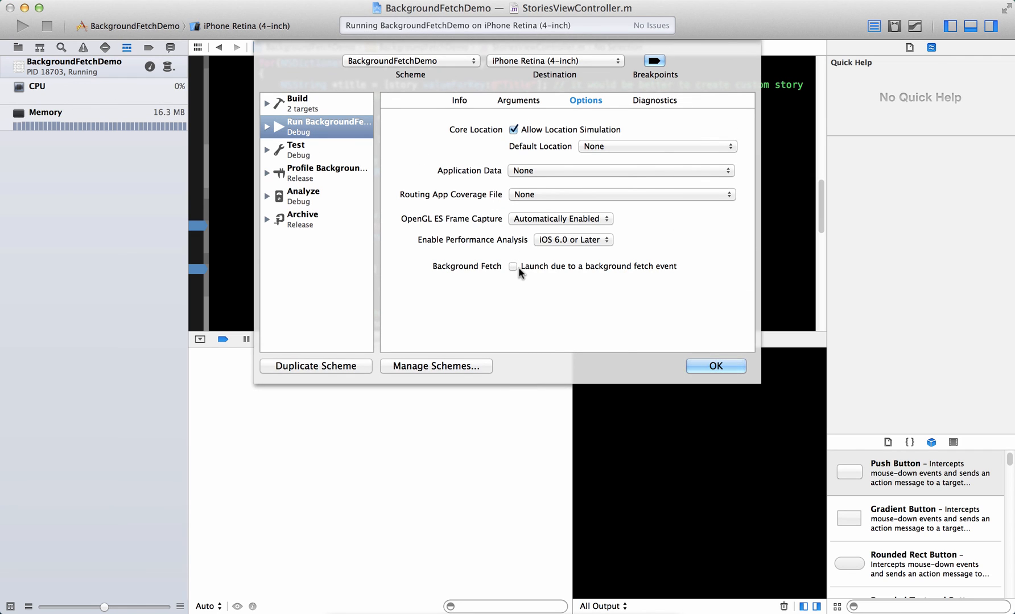
{"action": "mouse_move", "coordinate": [632, 279]}
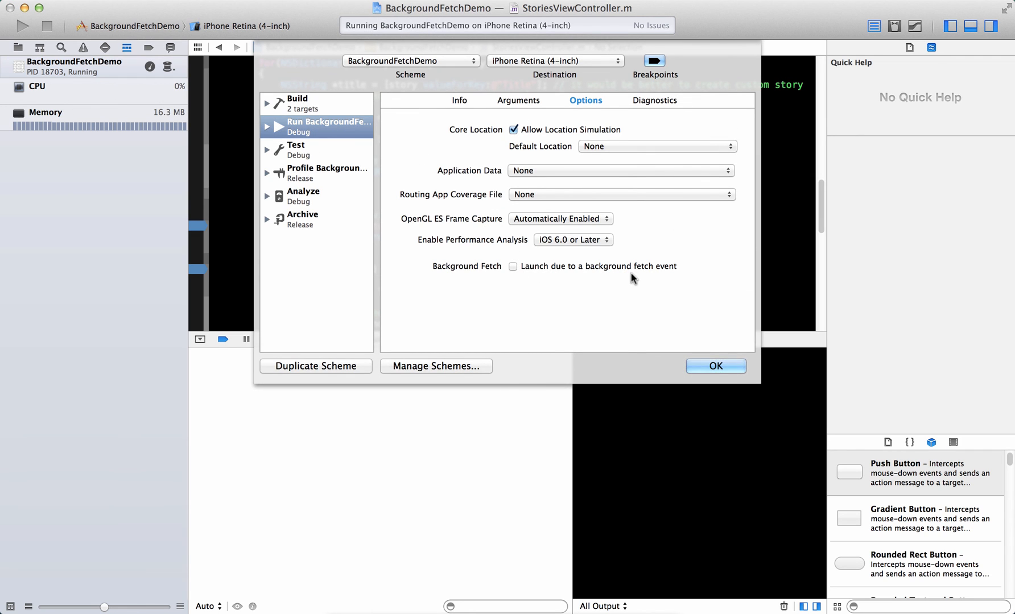
{"action": "mouse_move", "coordinate": [628, 372]}
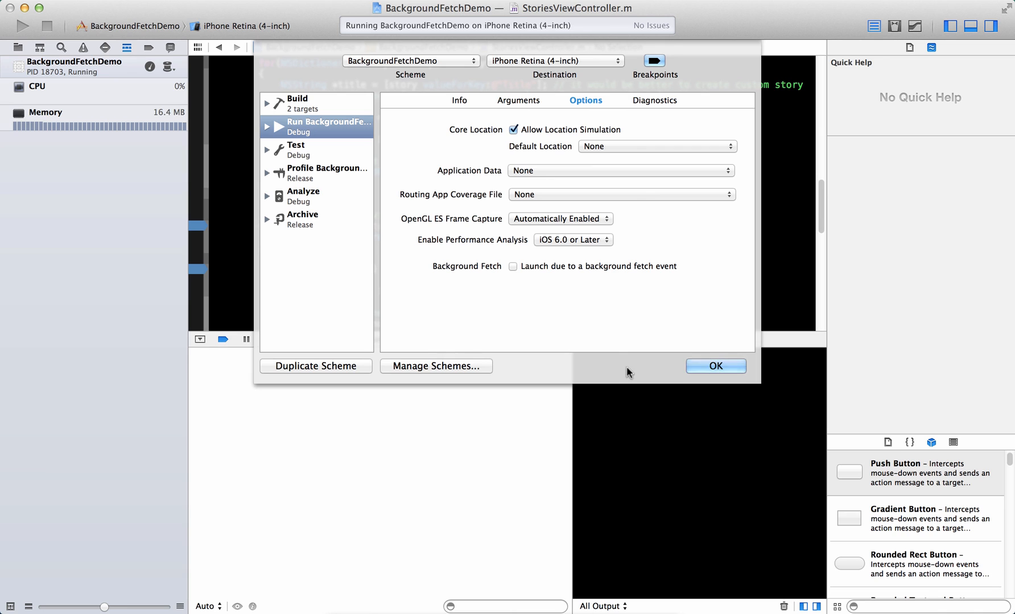
{"action": "left_click", "coordinate": [714, 365]}
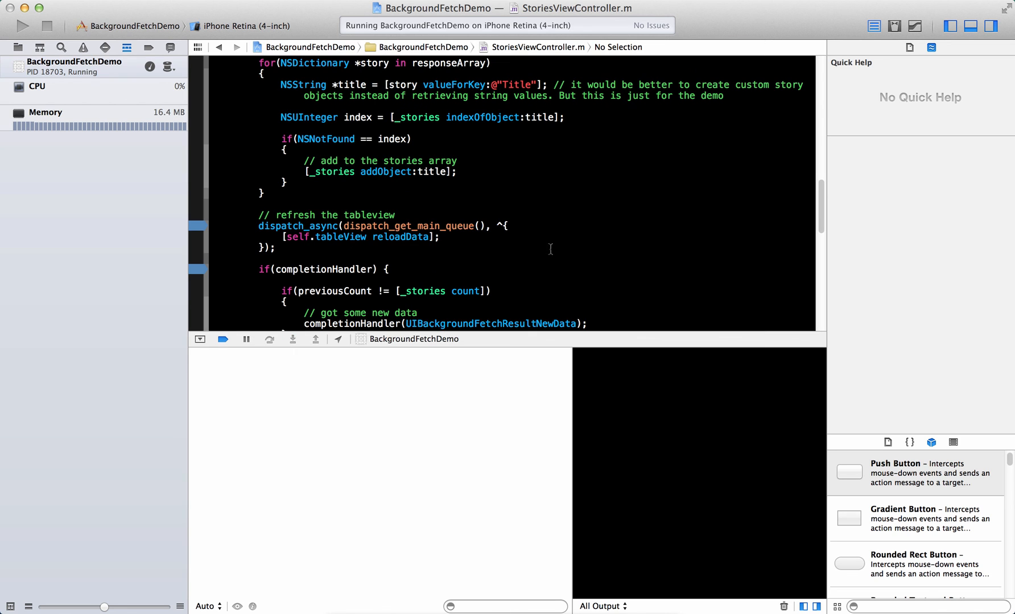
{"action": "left_click", "coordinate": [47, 27]}
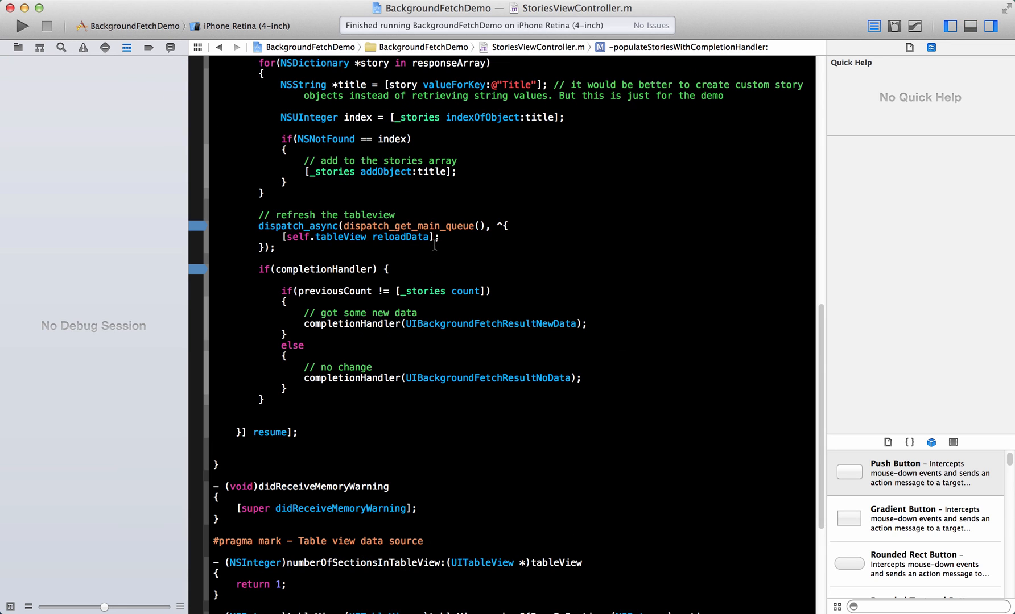